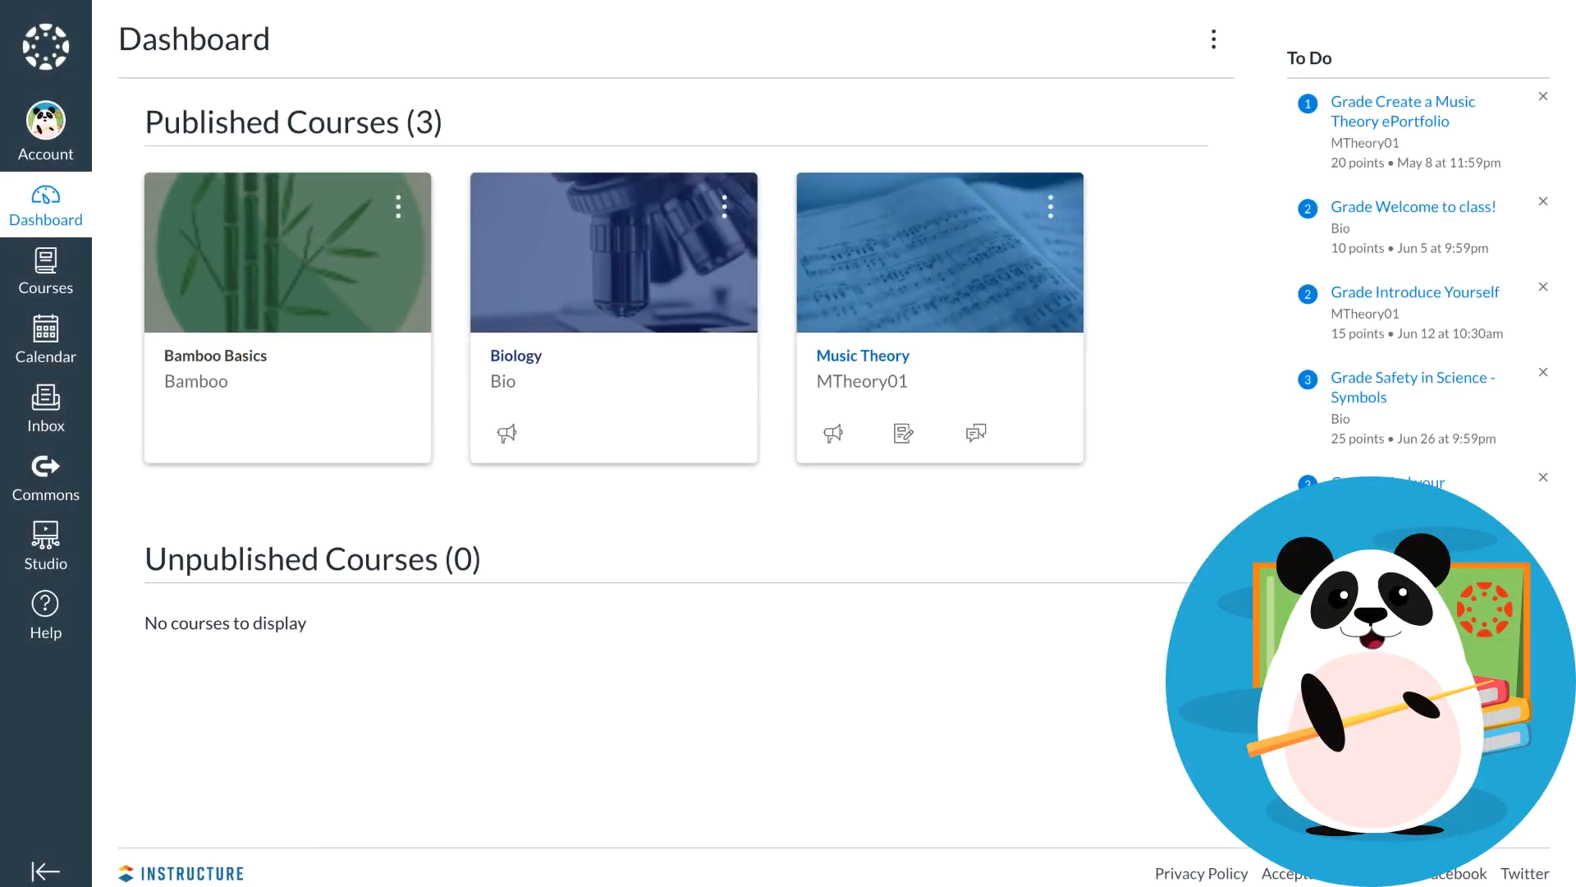
pyautogui.moveTo(784, 444)
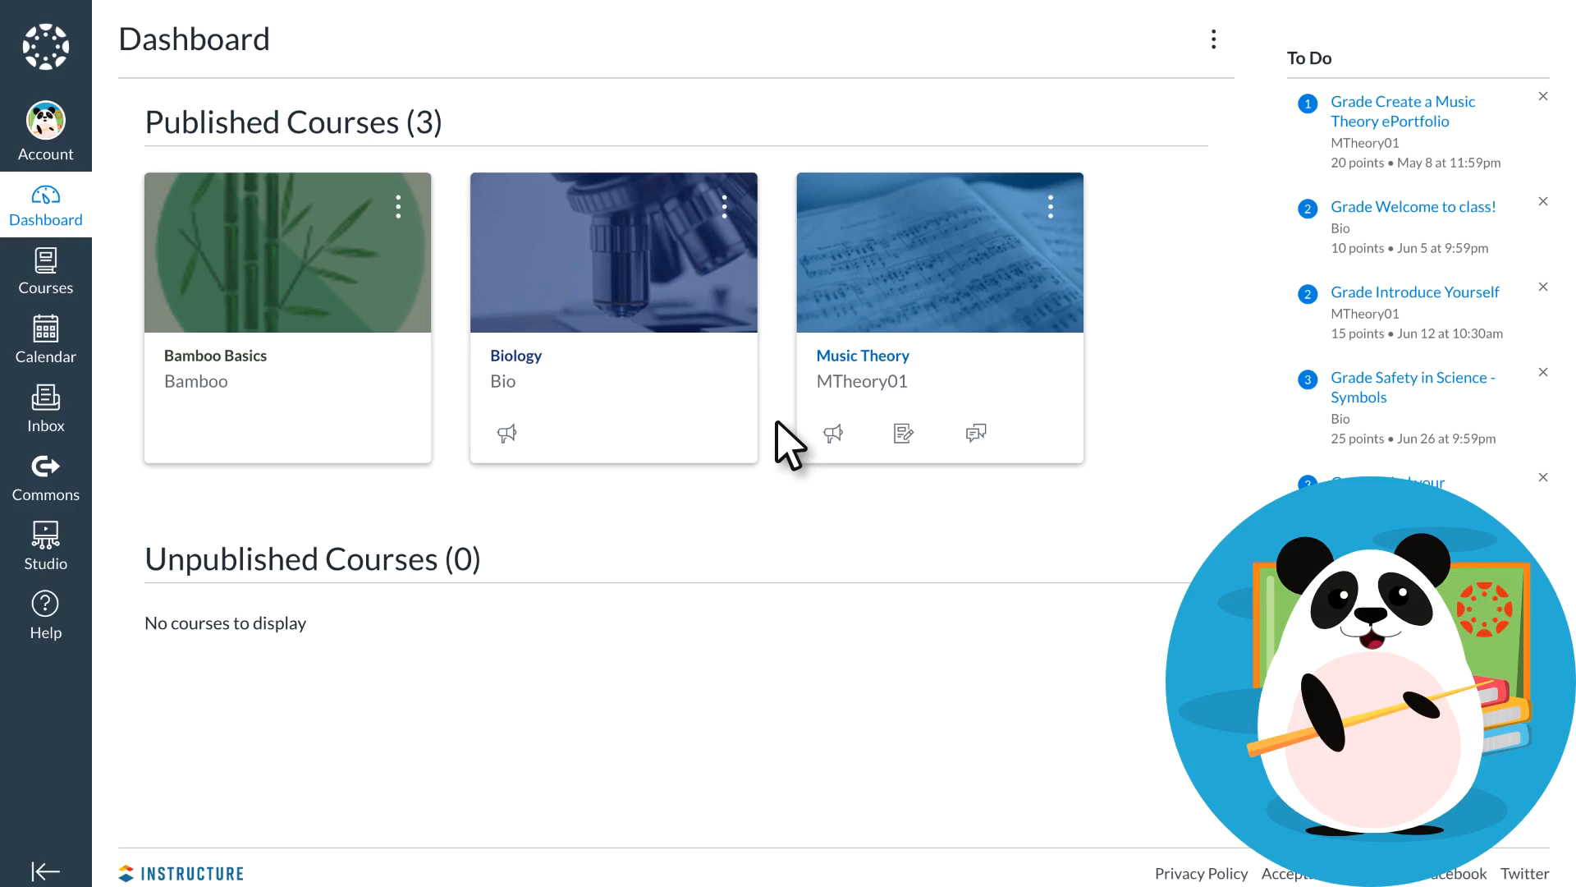
pyautogui.moveTo(691, 431)
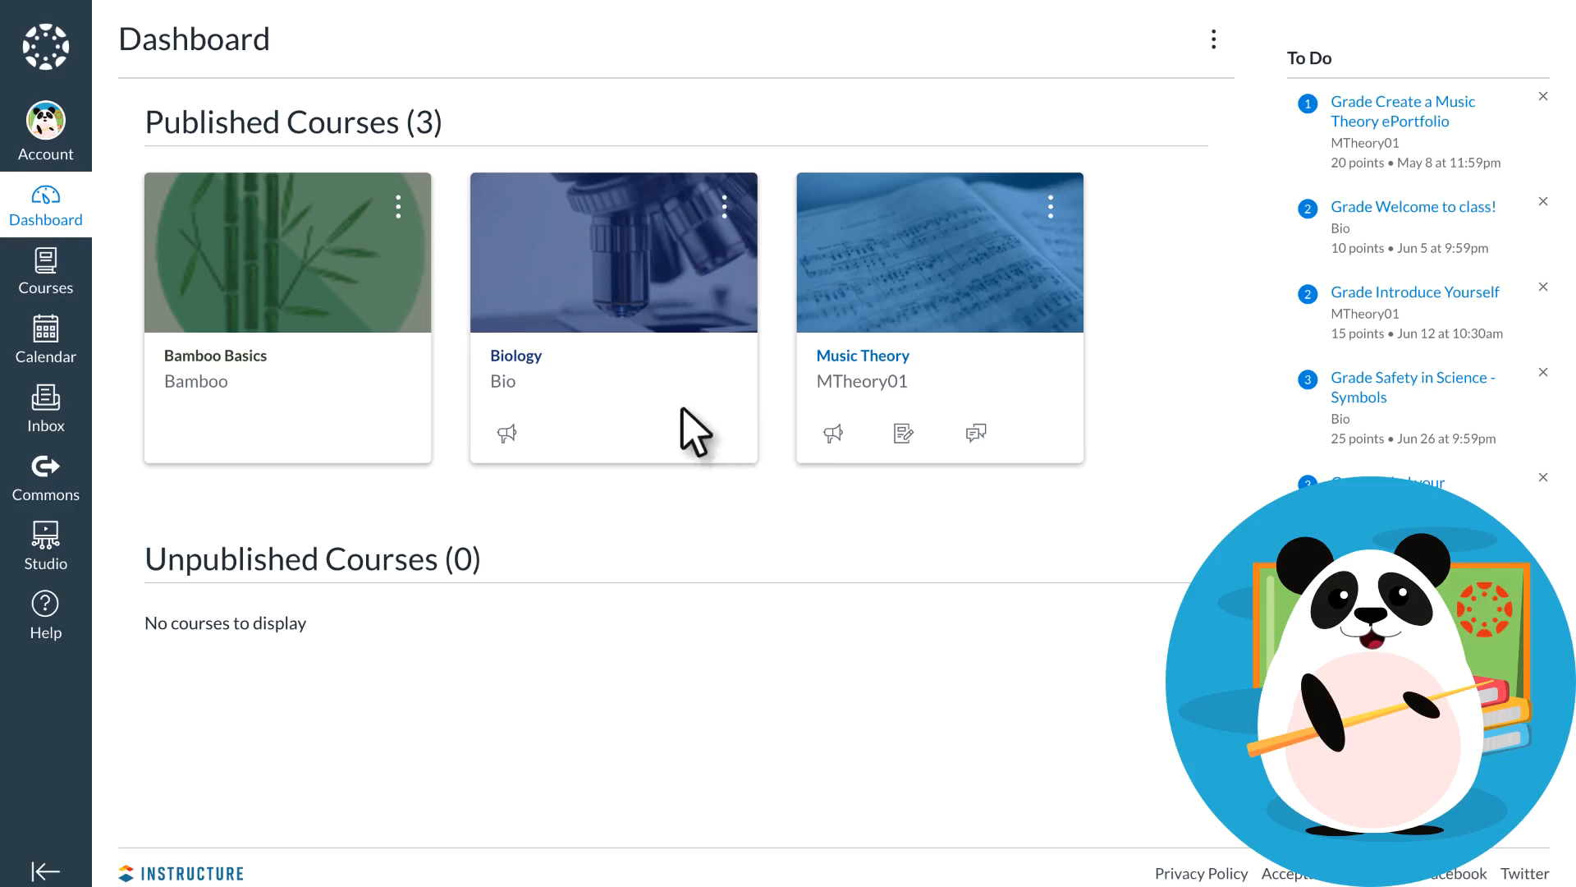
# Open the Bamboo Basics course card from the Dashboard
pyautogui.click(215, 354)
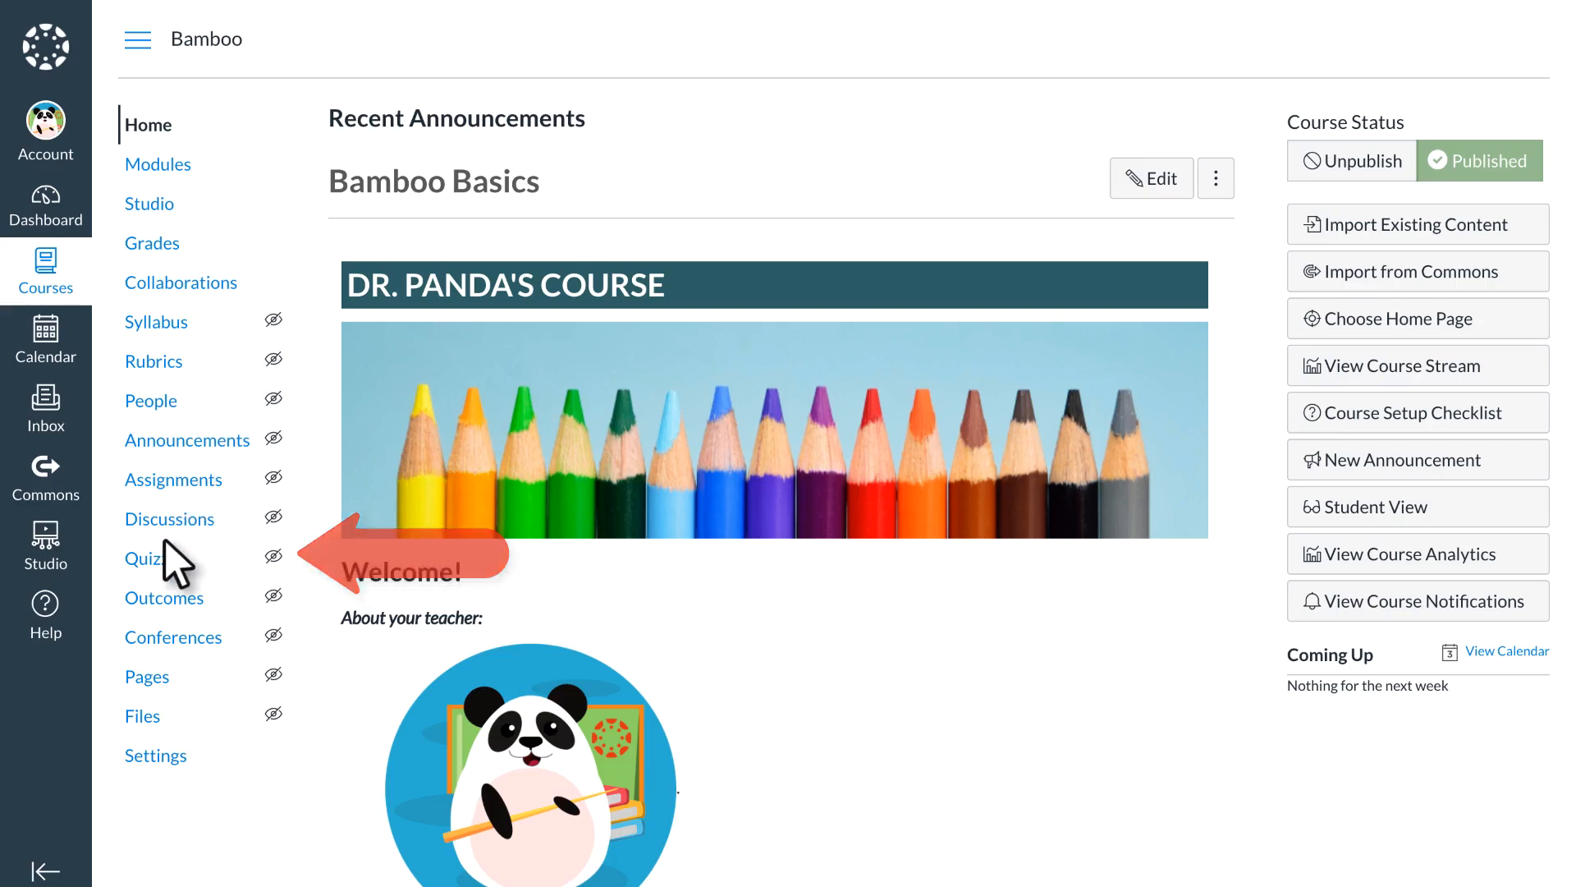
# Create a new quiz from the Quizzes page using the New Quizzes engine
pyautogui.click(147, 558)
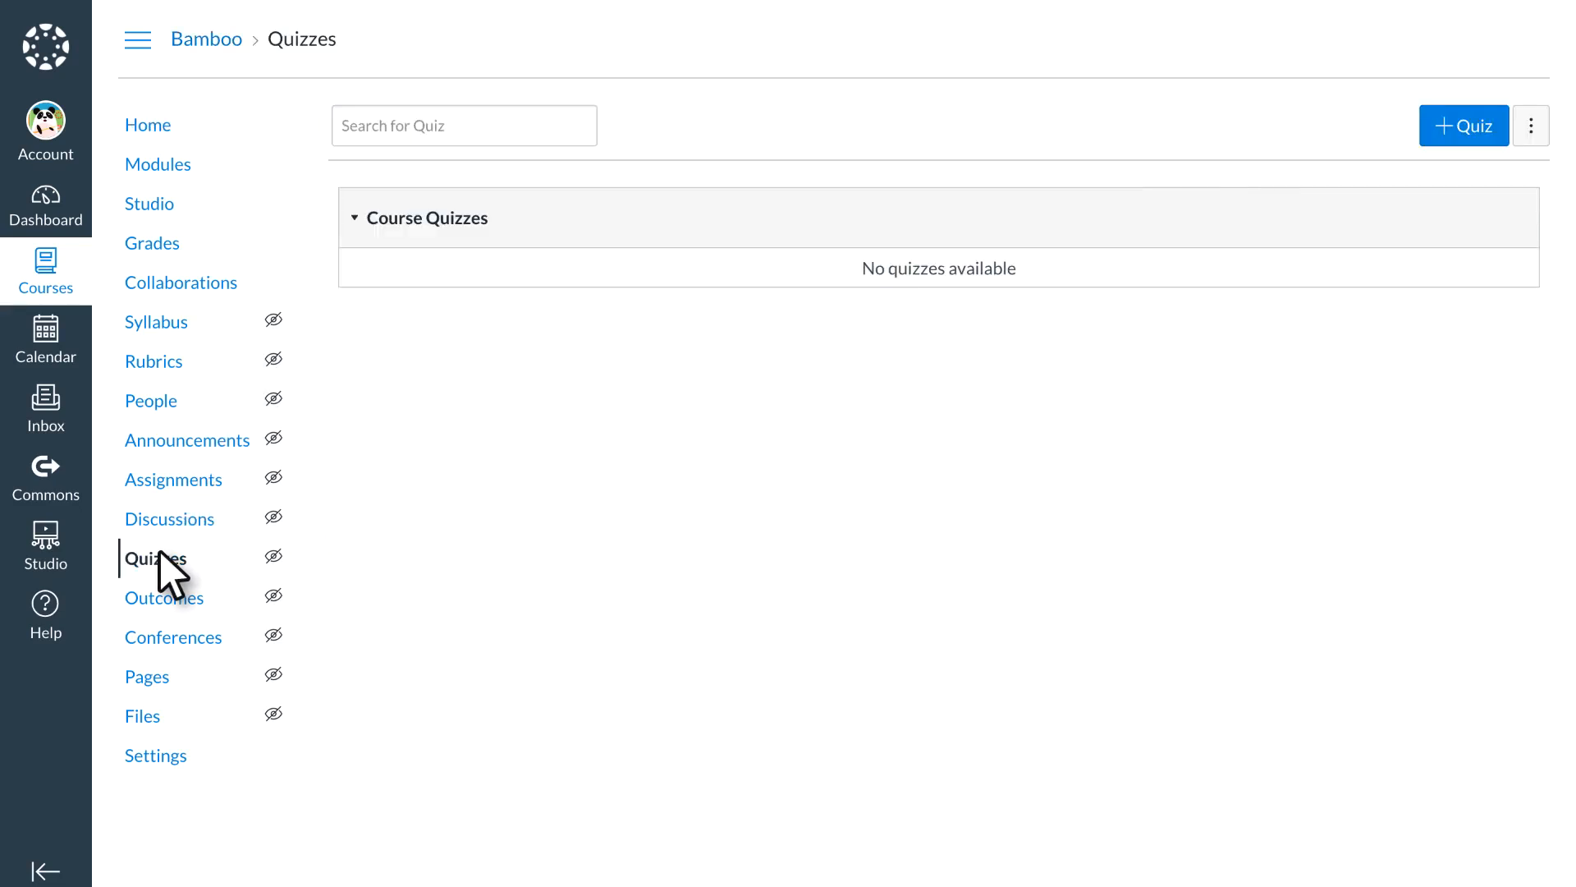
pyautogui.click(1464, 126)
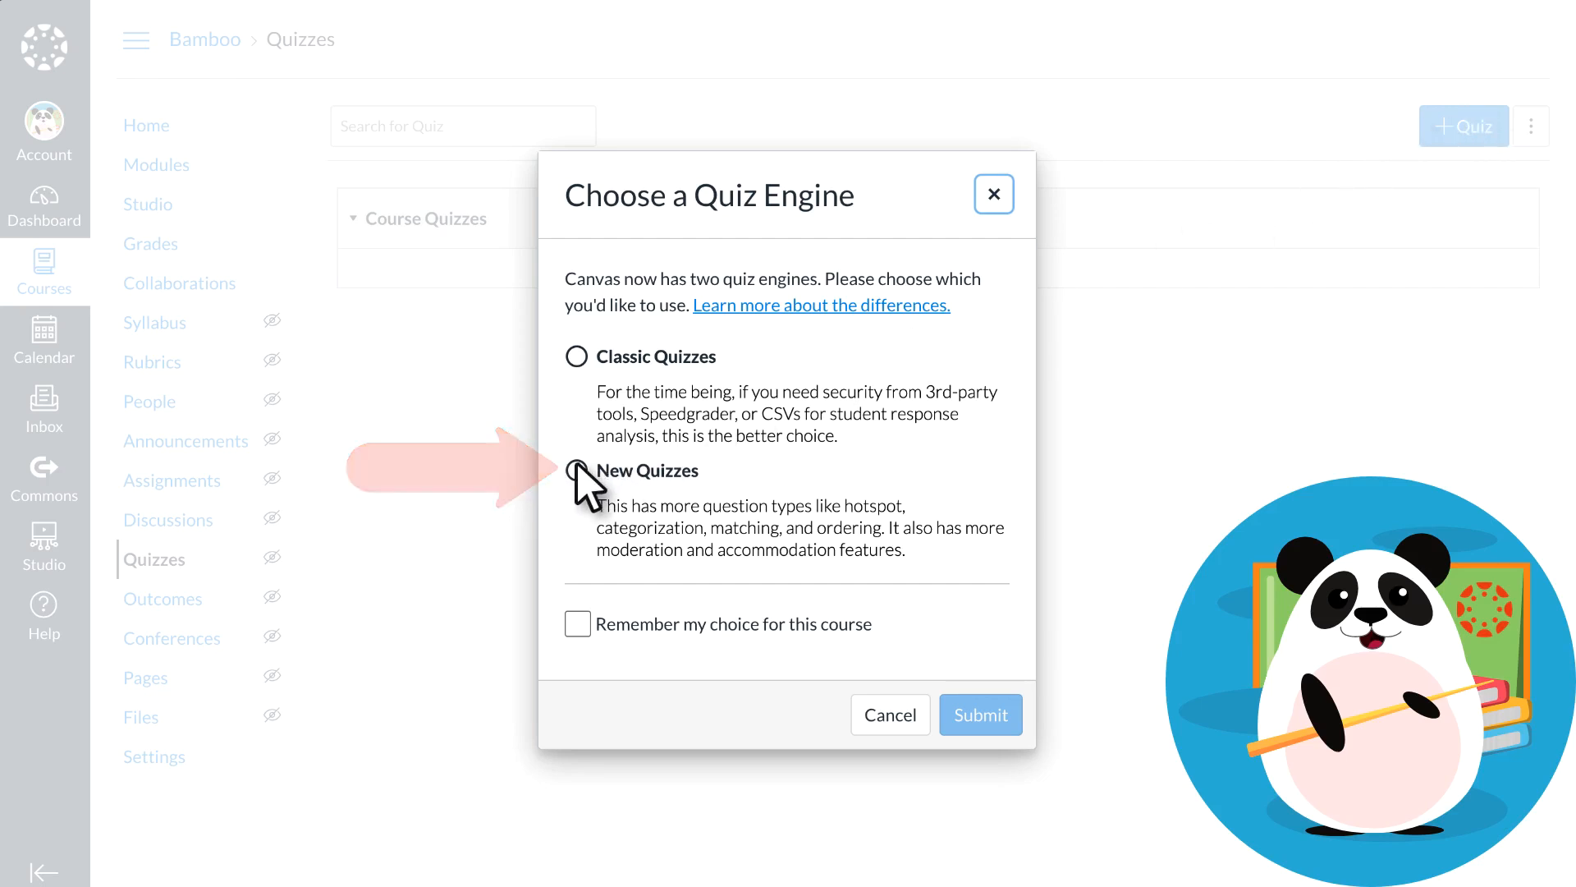
pyautogui.click(576, 470)
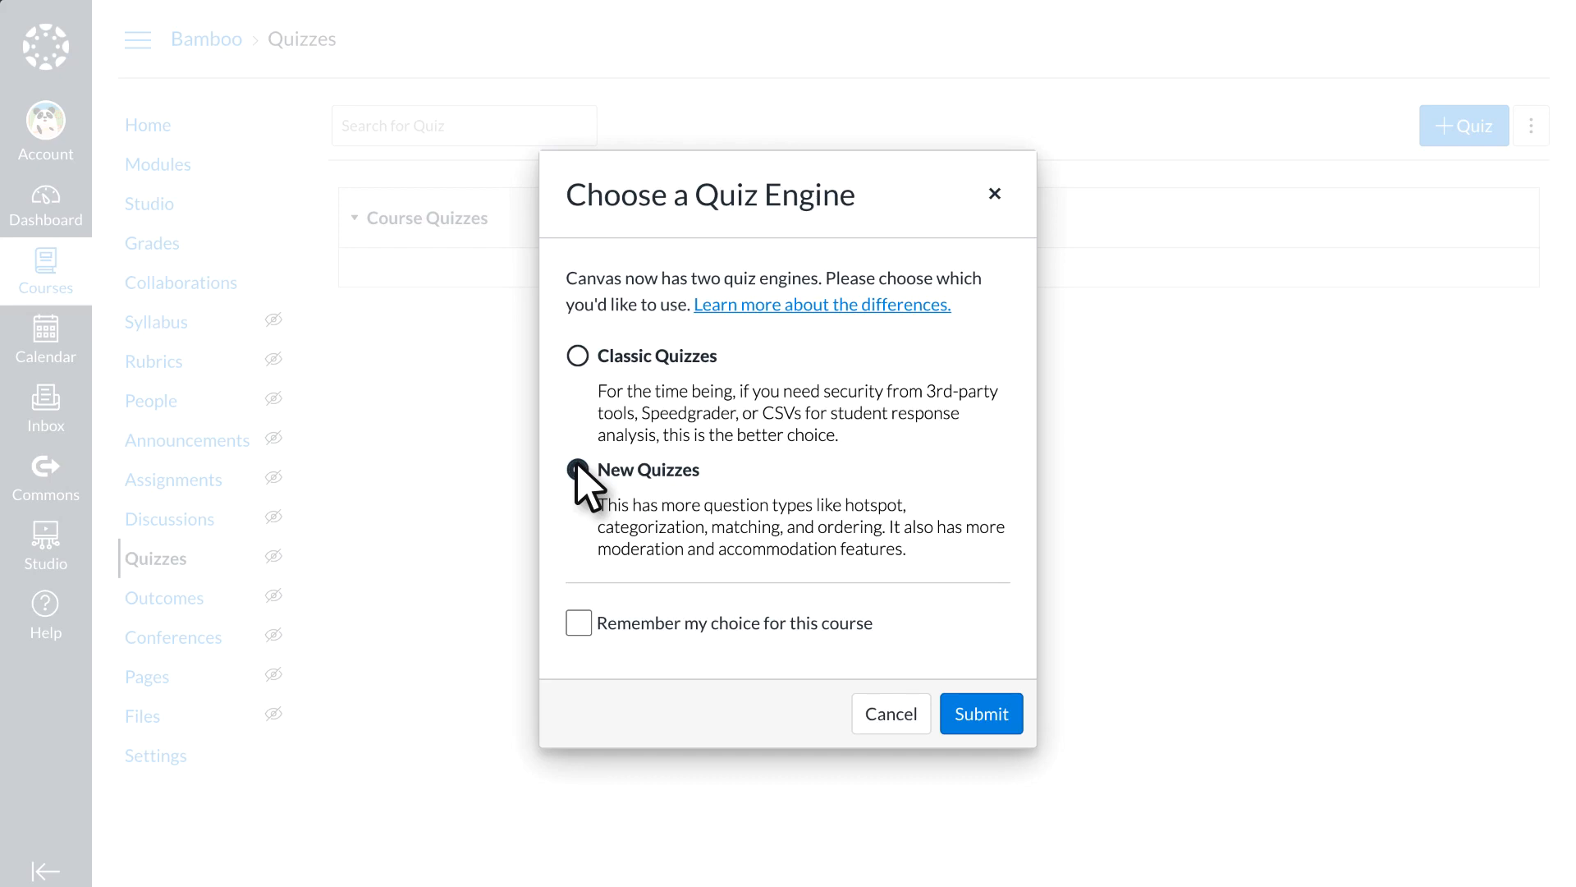
pyautogui.click(578, 470)
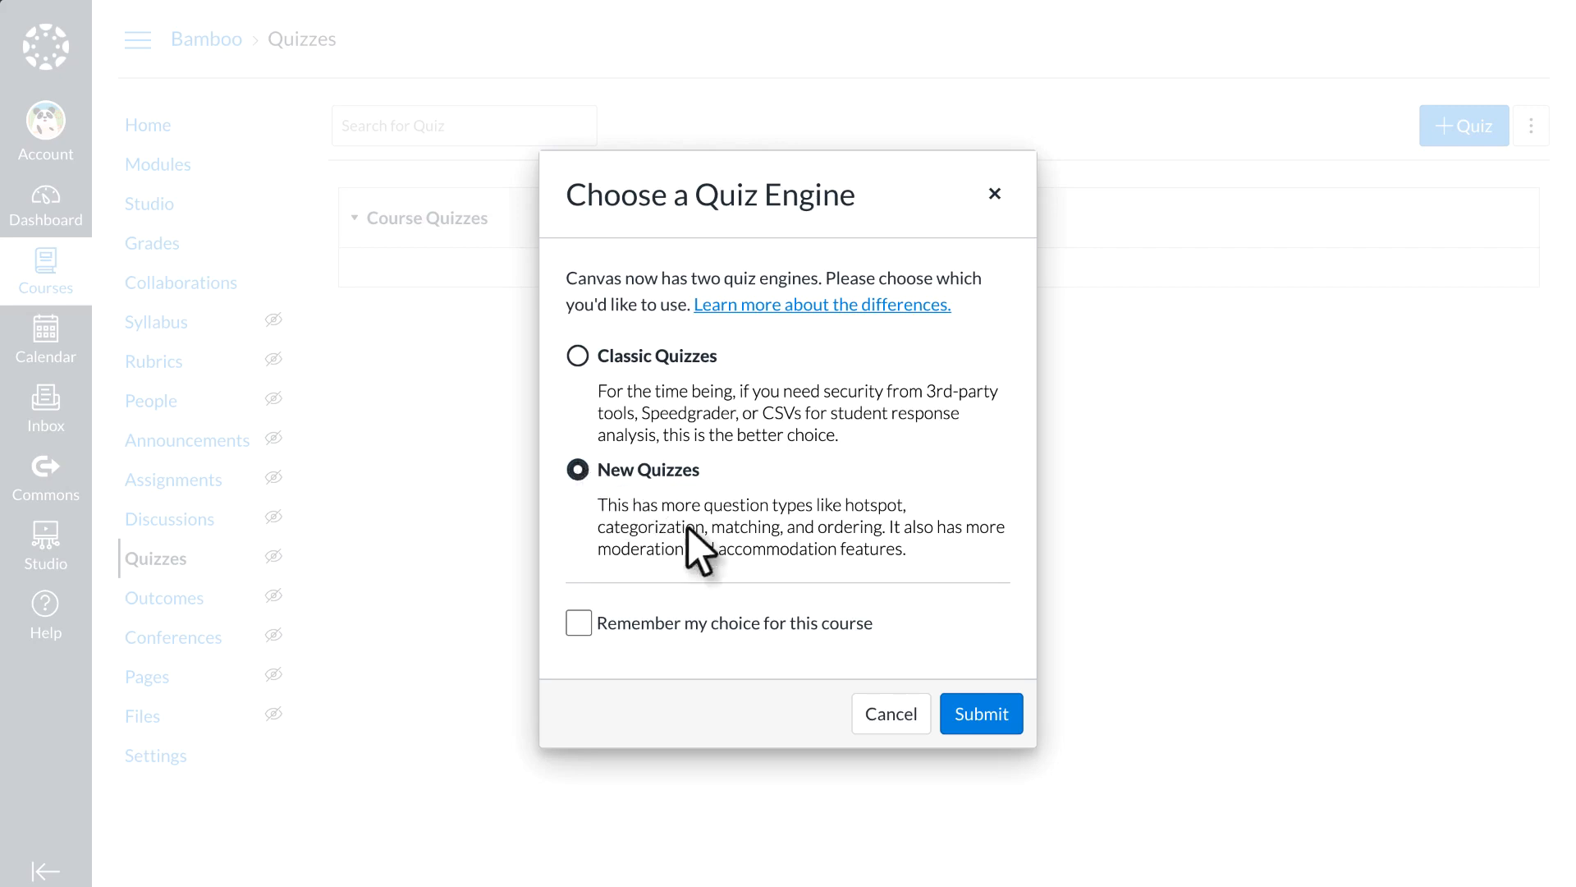
pyautogui.click(981, 714)
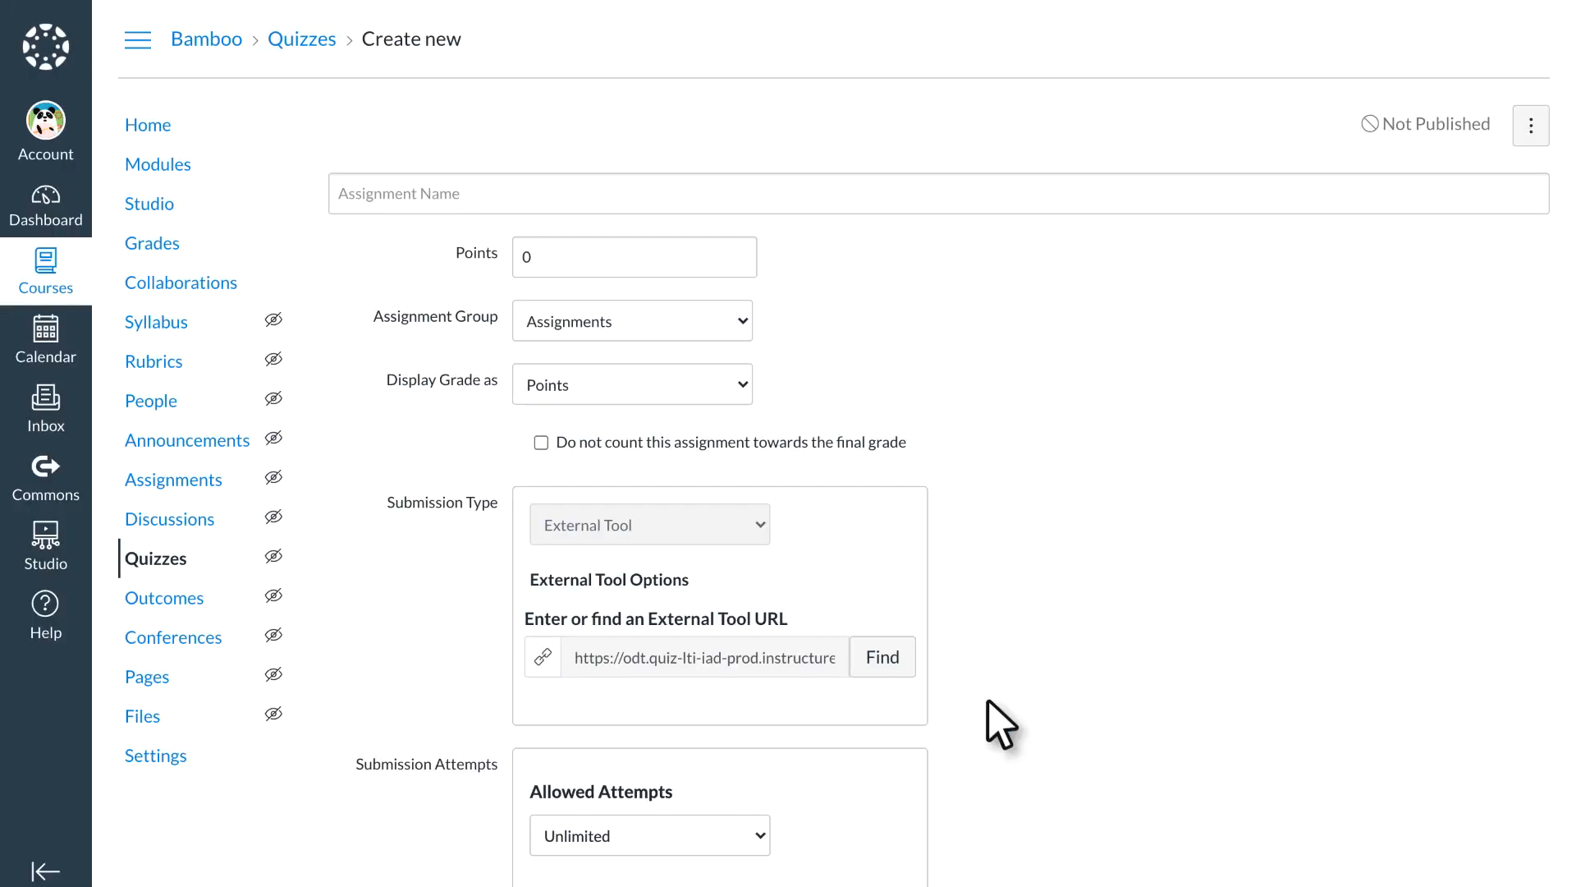
# Name the quiz 'Panda Challenge' and save it
pyautogui.write('Panda Challenge')
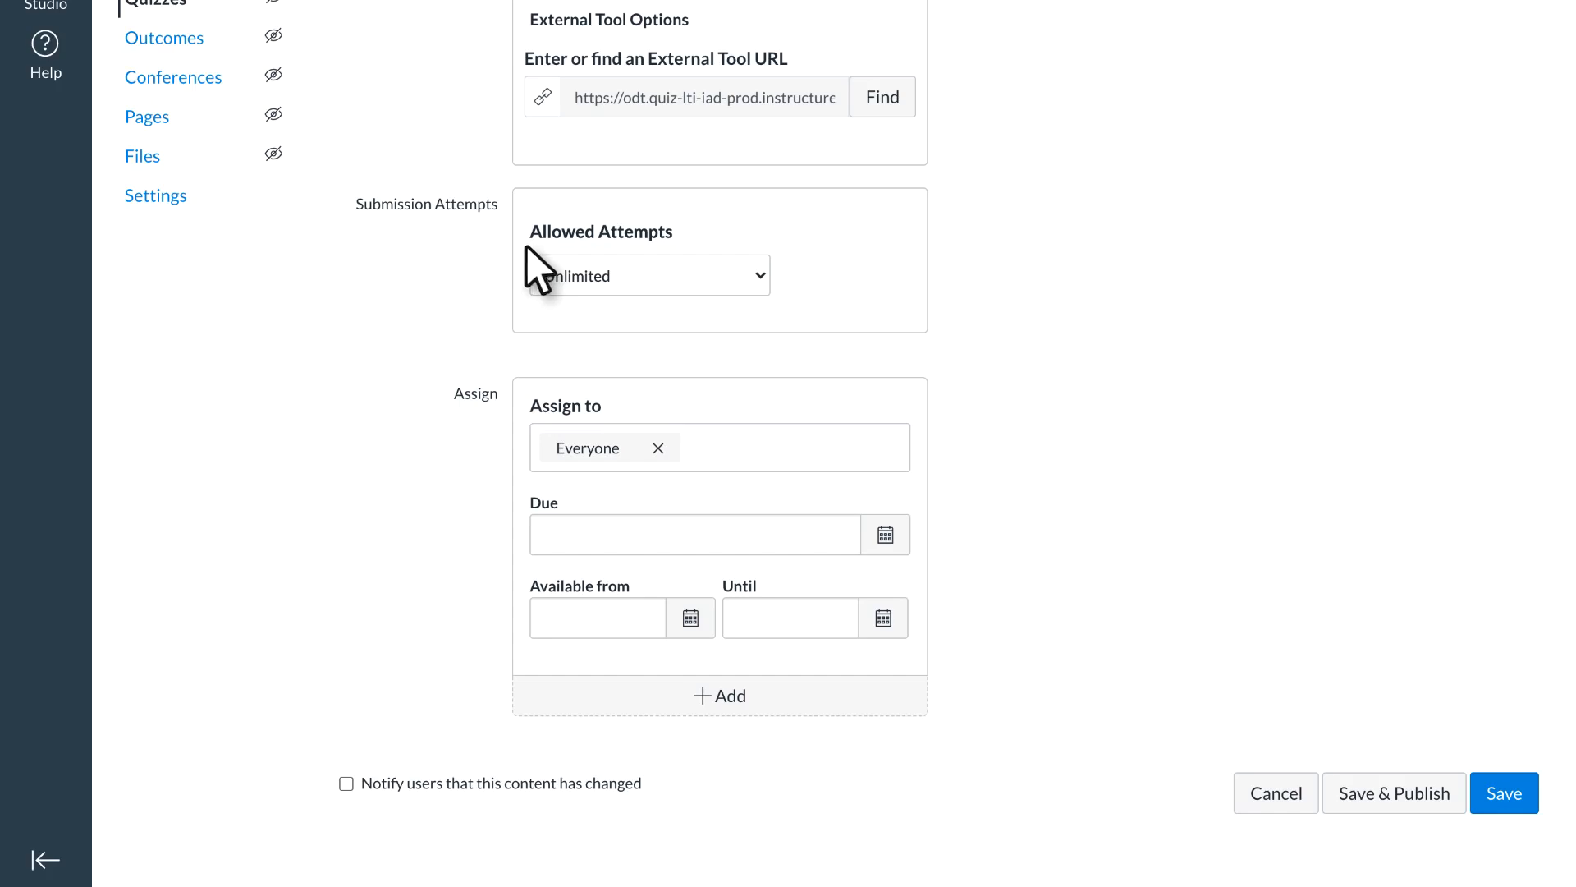
pyautogui.click(1504, 793)
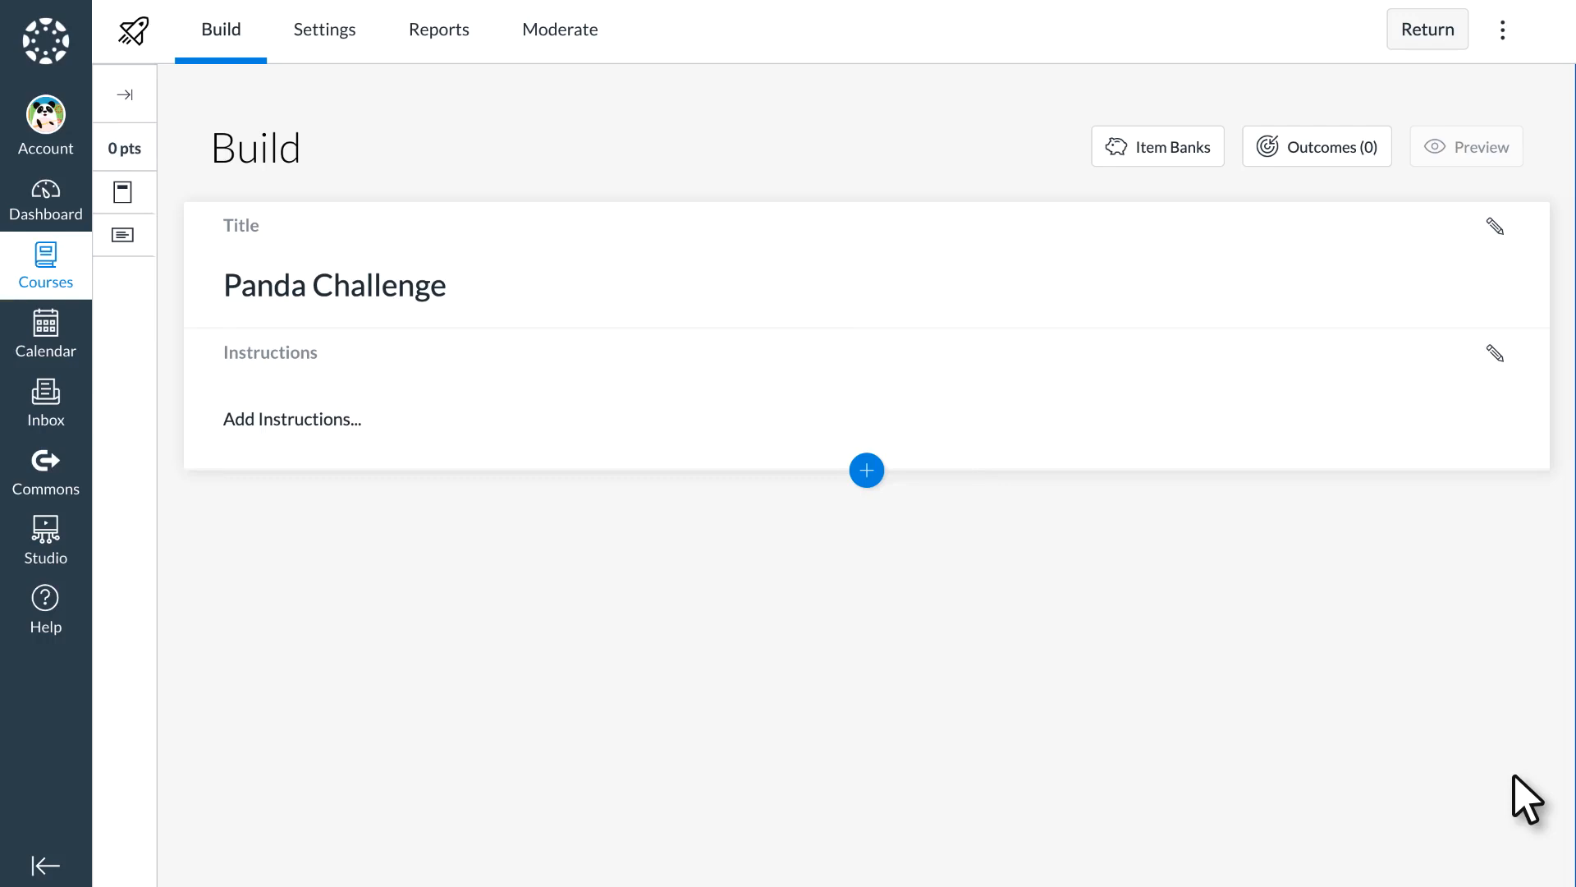
pyautogui.moveTo(1509, 374)
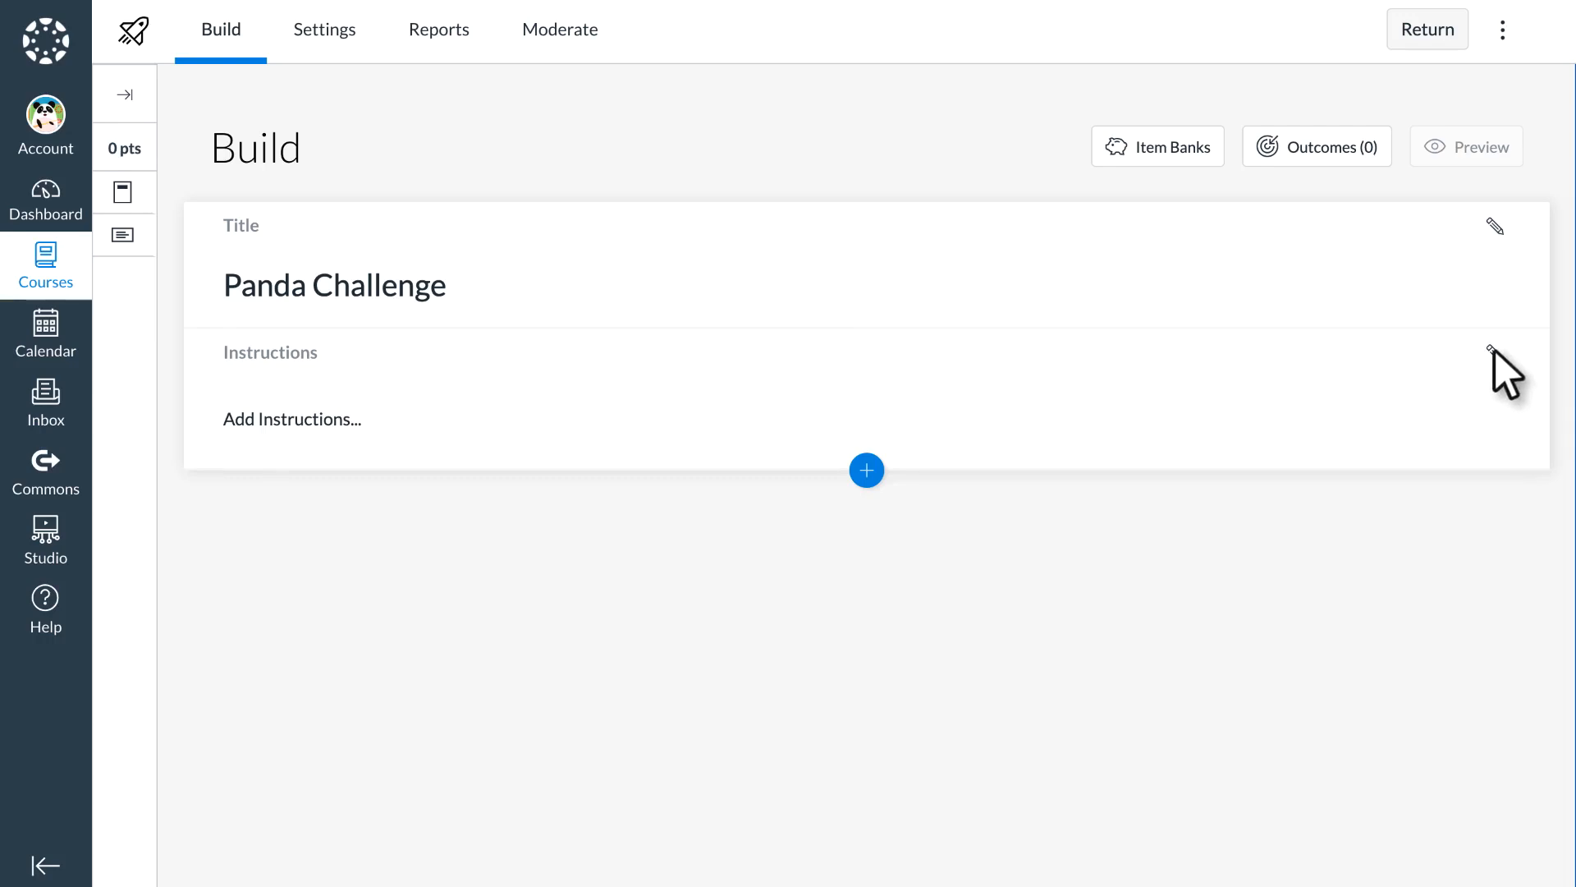
# Add Directions and Quiz Support help links to the quiz instructions
pyautogui.click(1495, 359)
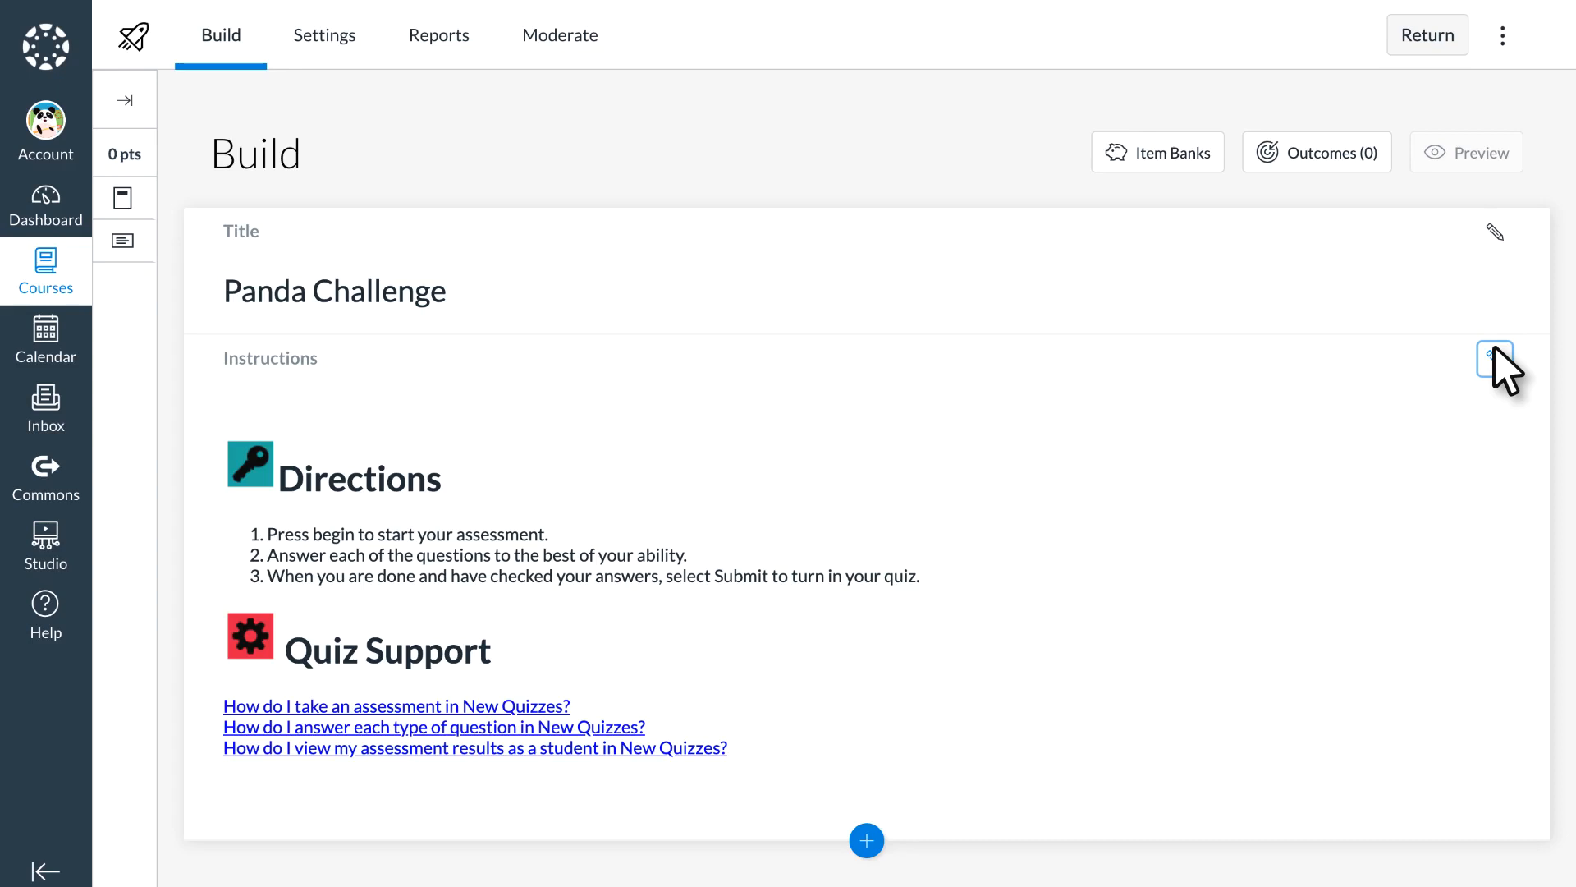
pyautogui.moveTo(913, 823)
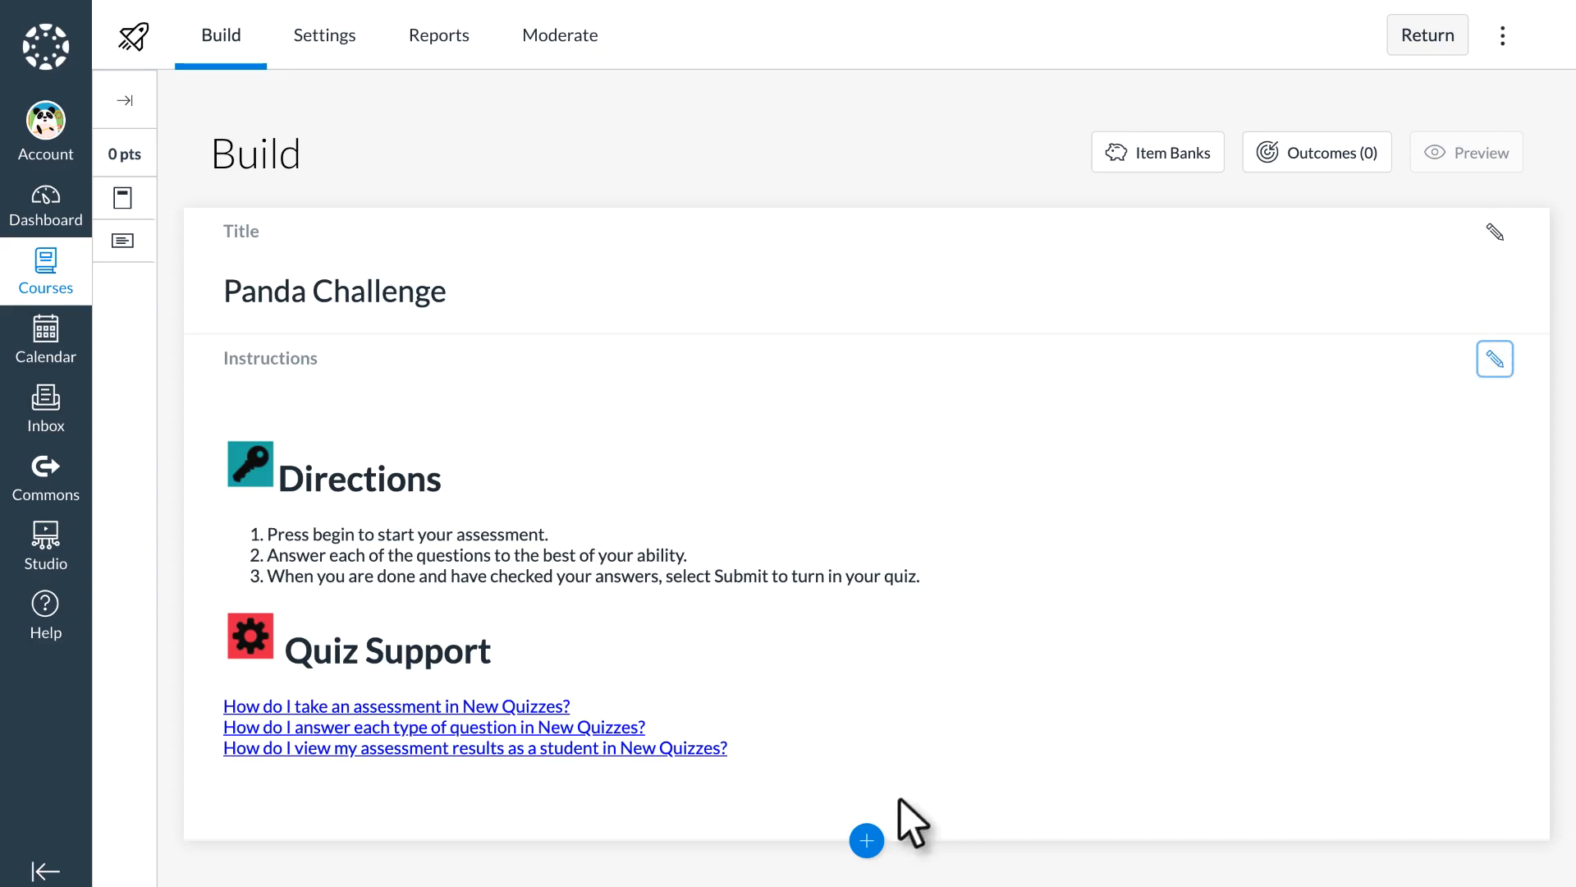
pyautogui.click(865, 840)
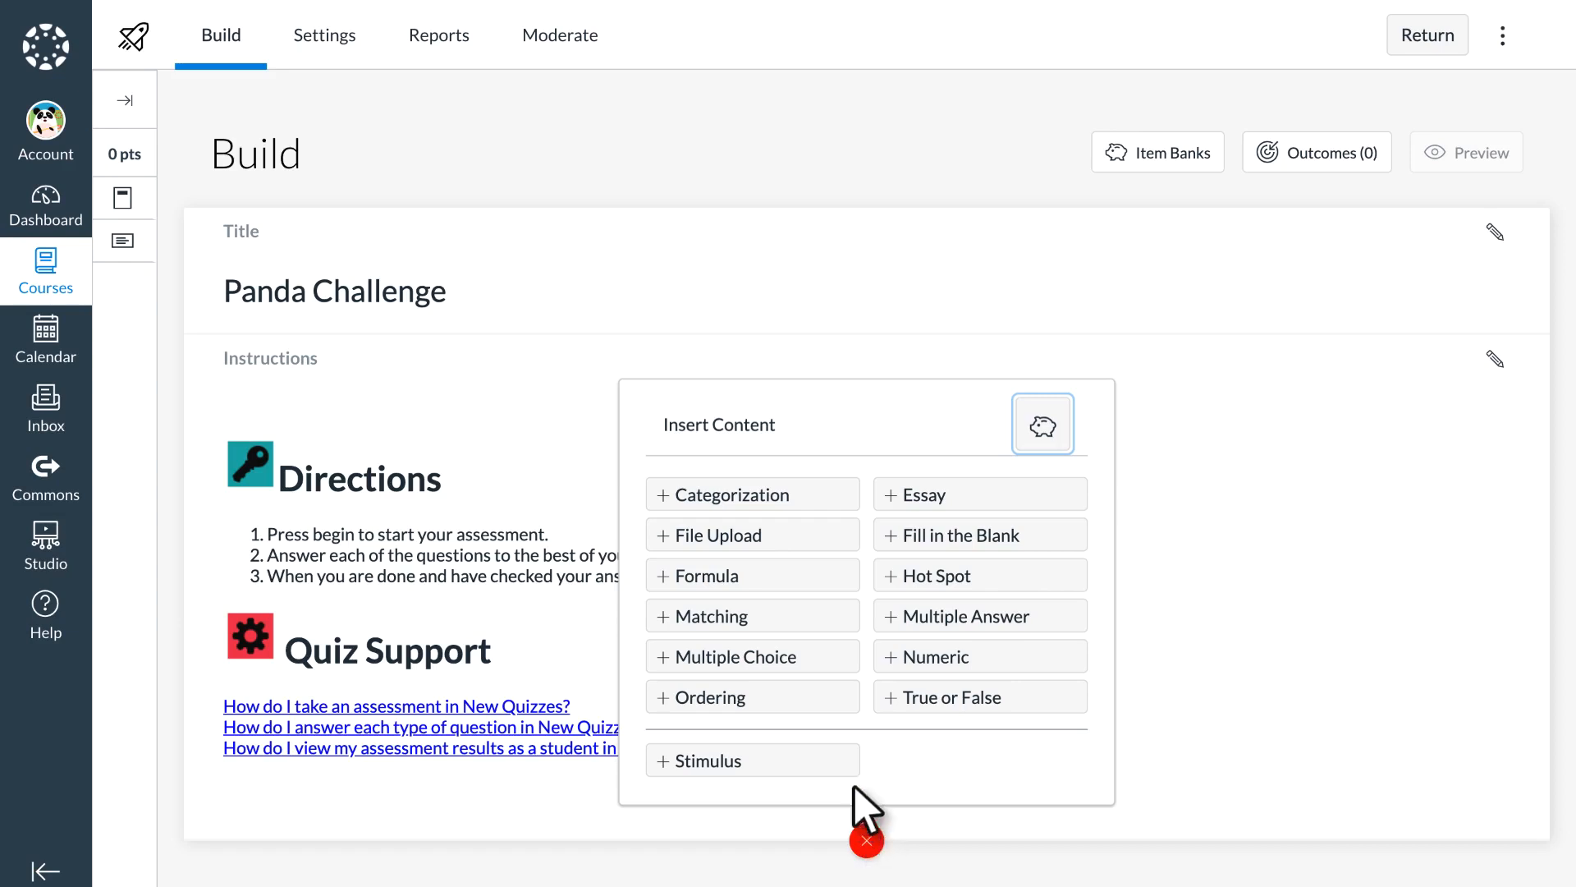
# Add the multiple-choice question 'Bamboo Location' with Asia correct and shuffled choices
pyautogui.click(735, 655)
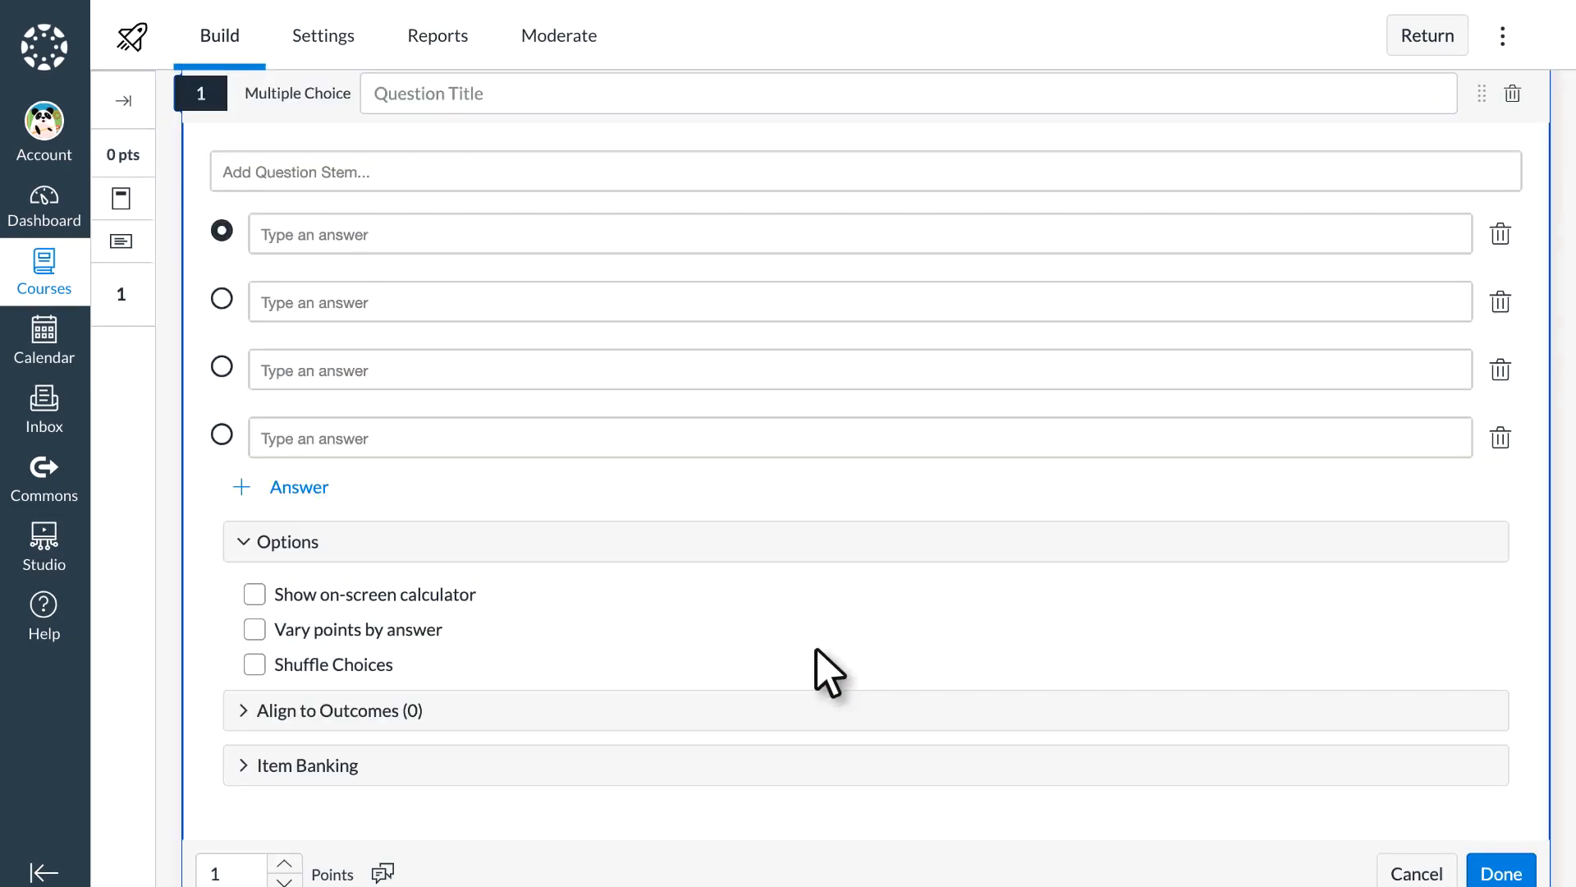
pyautogui.write('Bamboo Location')
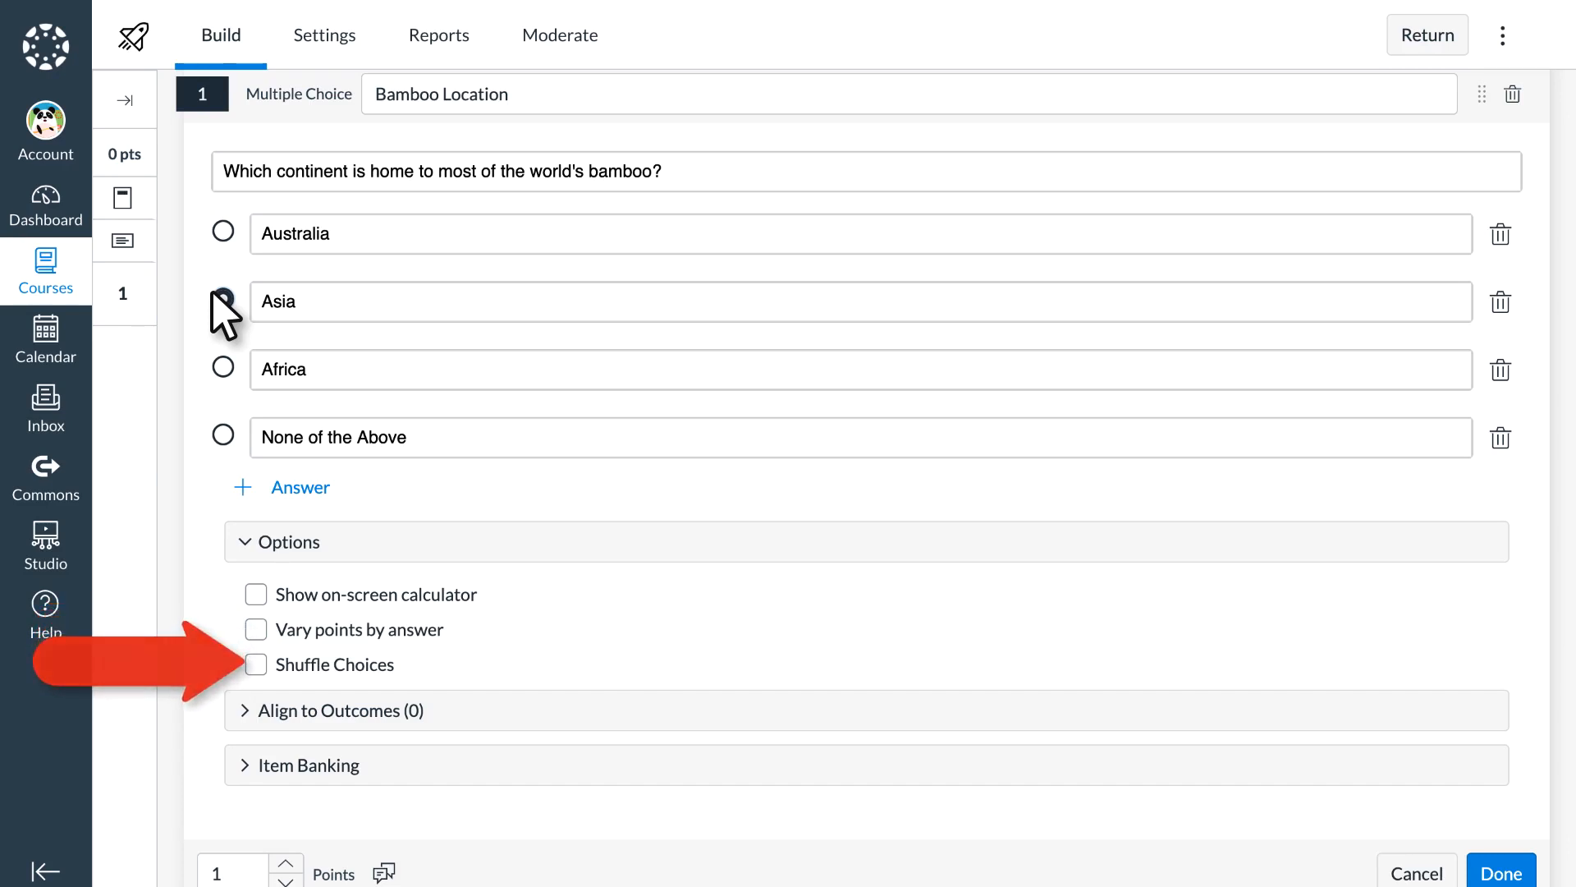
pyautogui.click(222, 301)
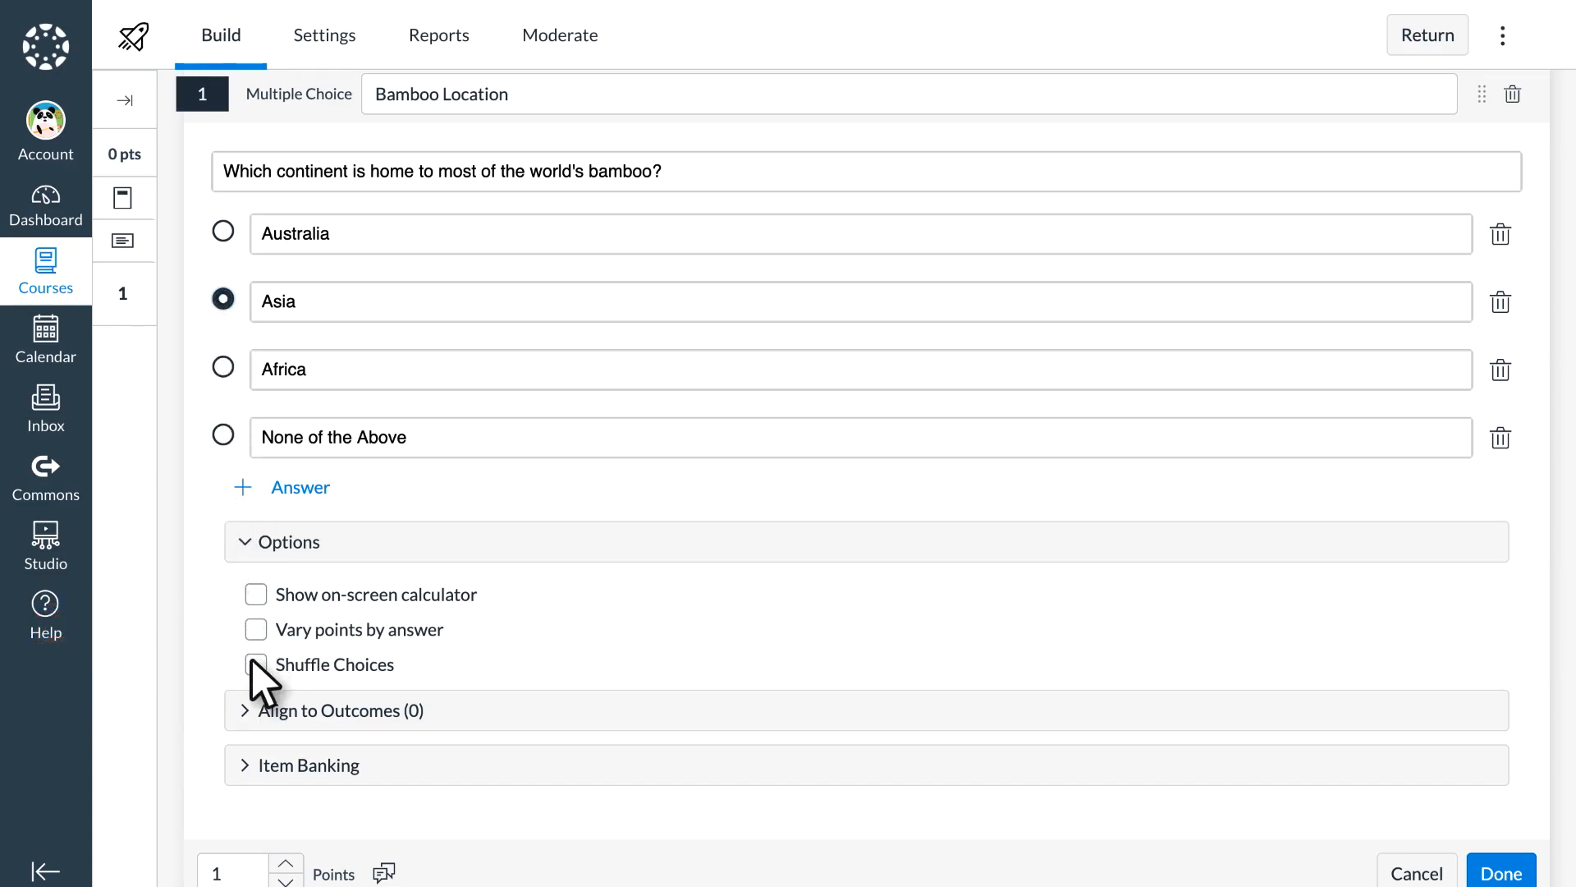
pyautogui.click(255, 664)
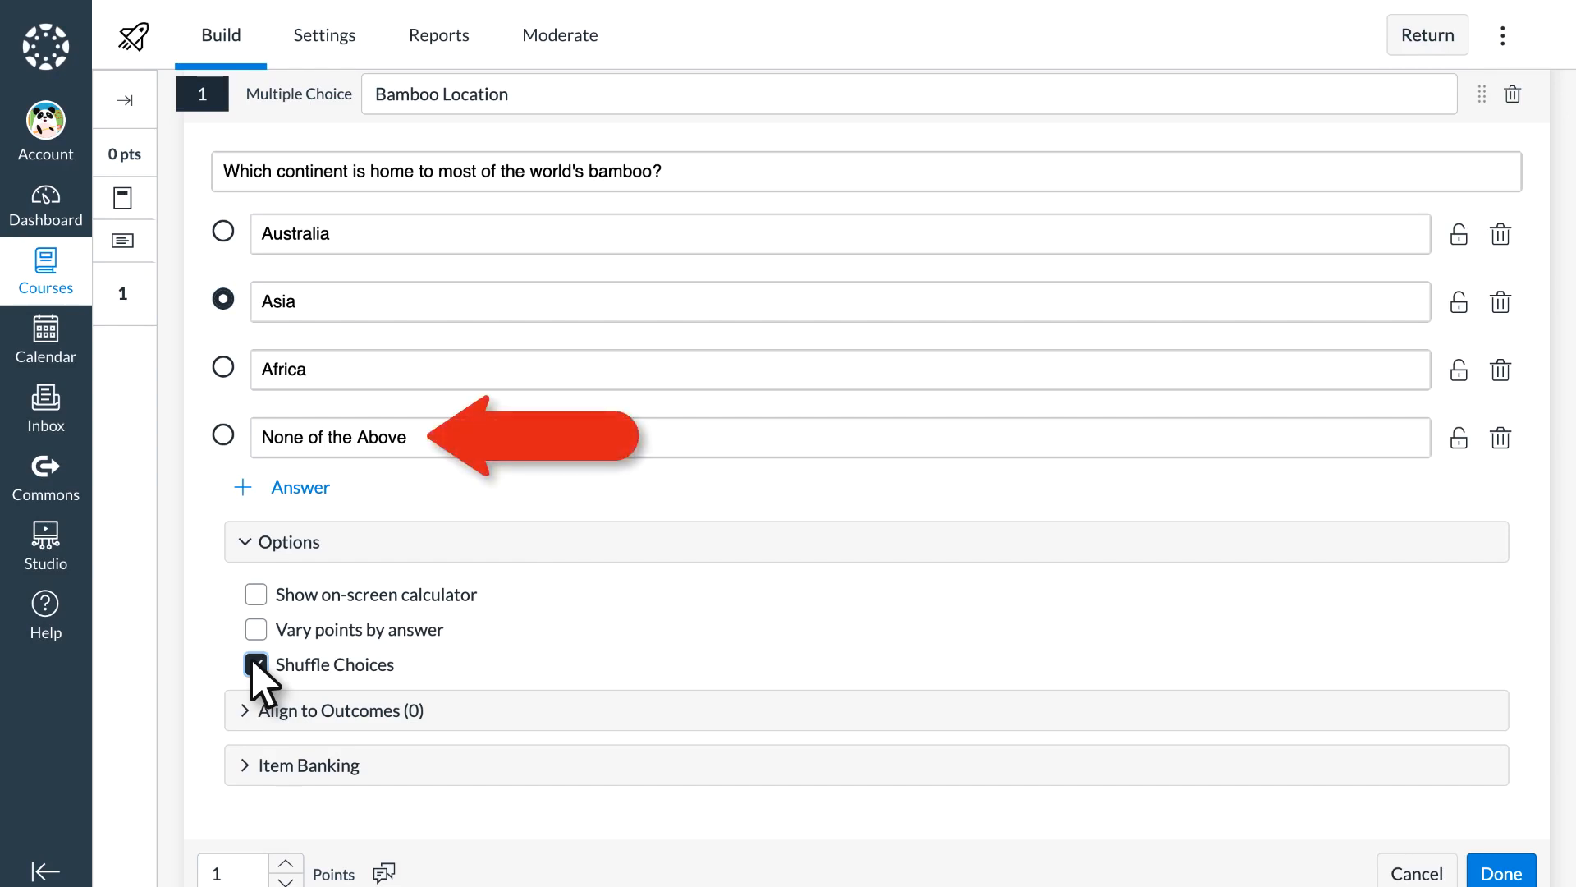
pyautogui.click(255, 664)
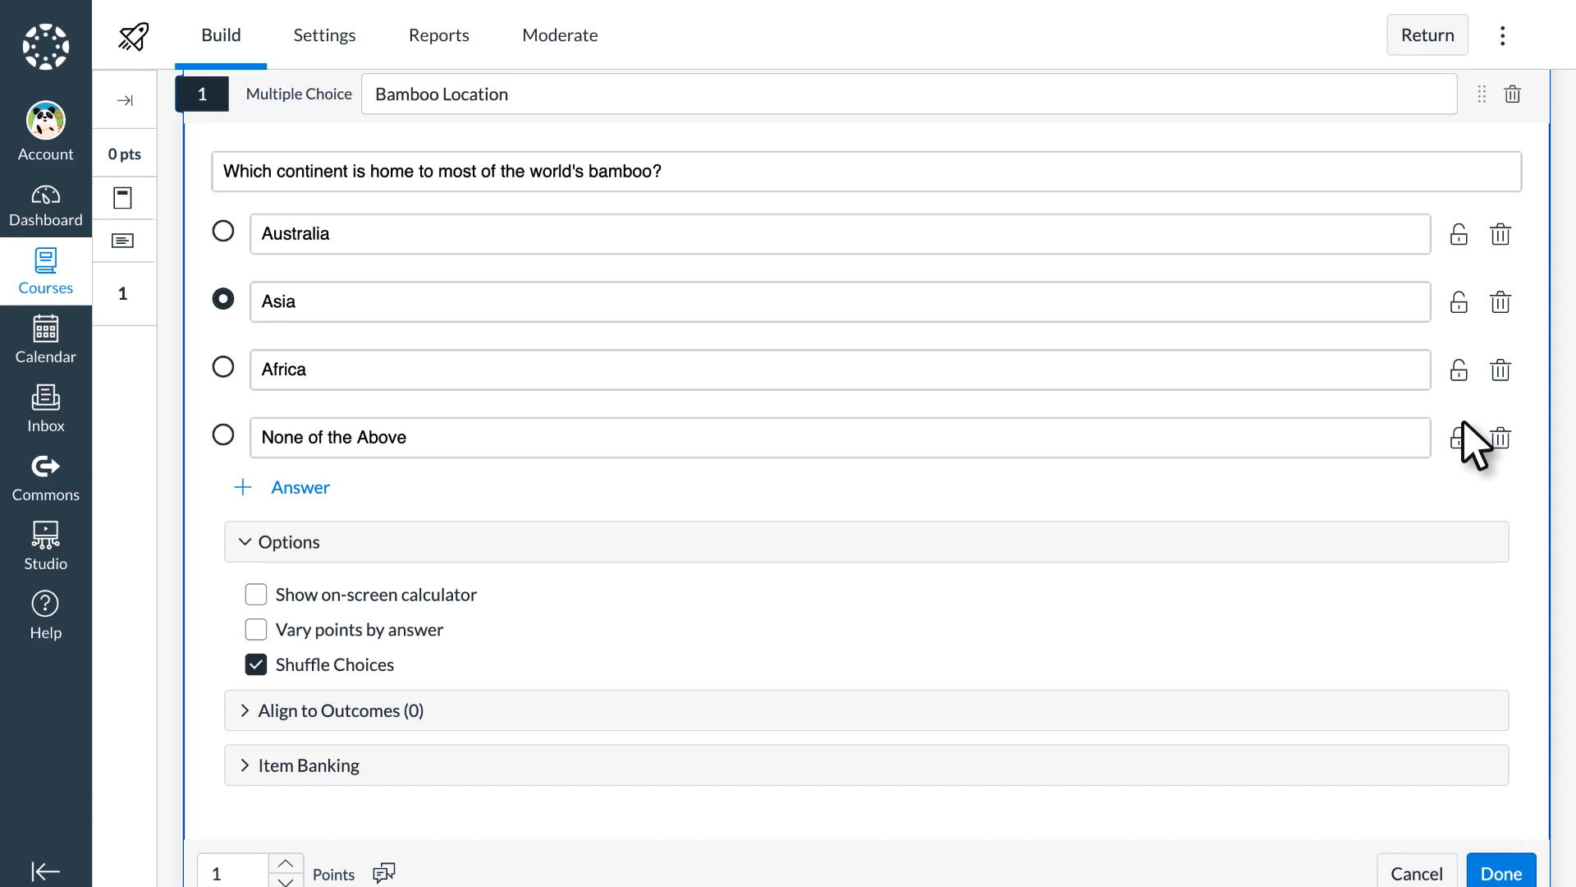
pyautogui.click(1499, 870)
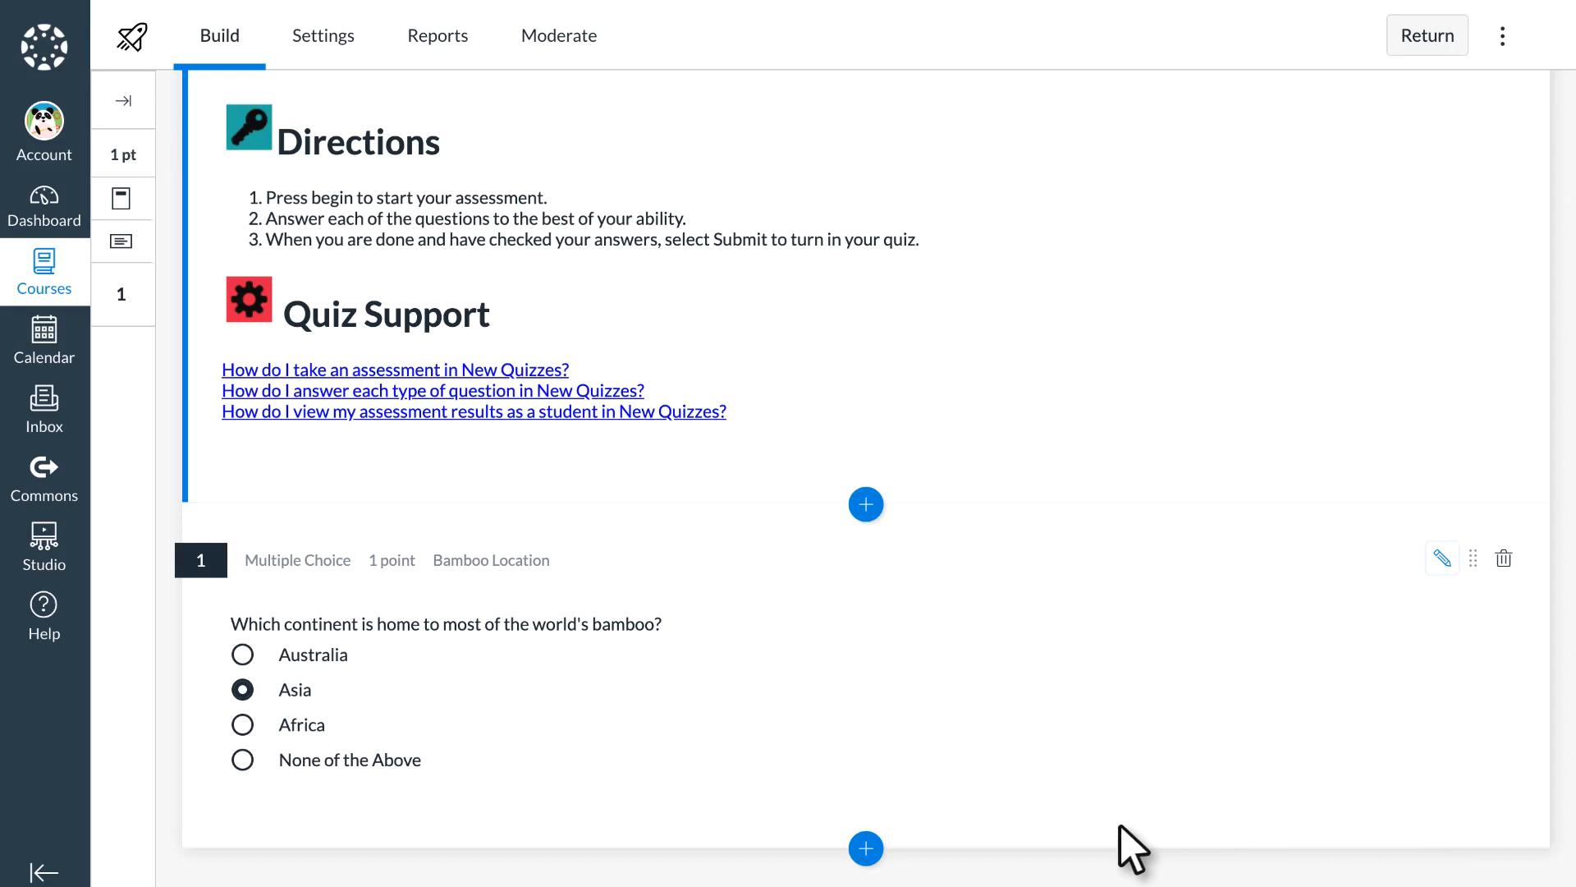
# Add the Hot Spot, Ordering and Categorization questions and review all four
pyautogui.click(865, 505)
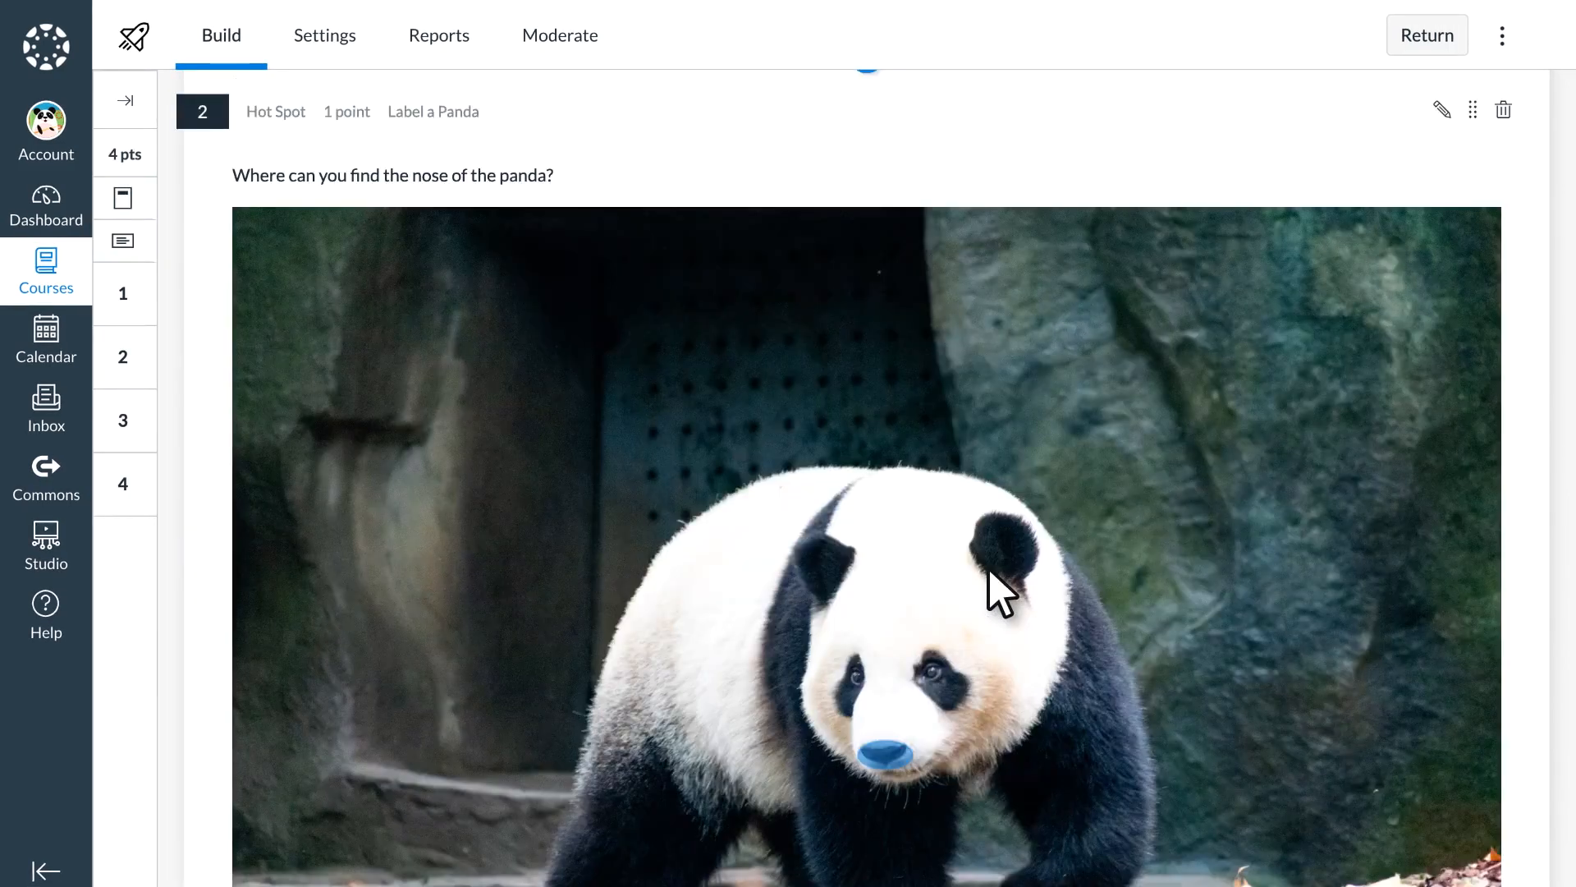
pyautogui.scroll(-3)
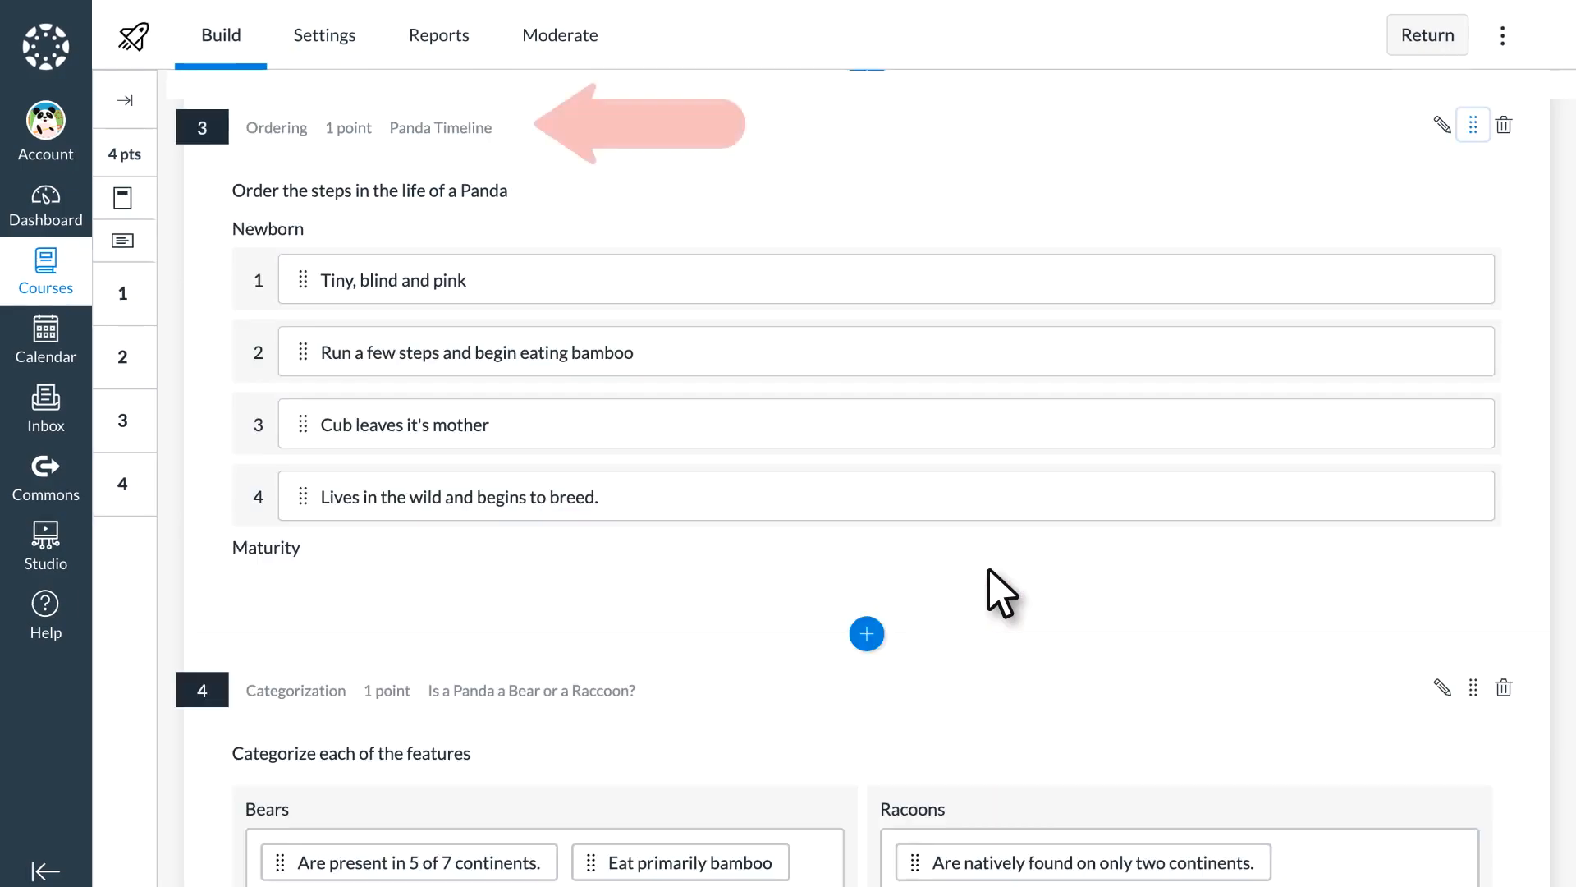
pyautogui.scroll(-3)
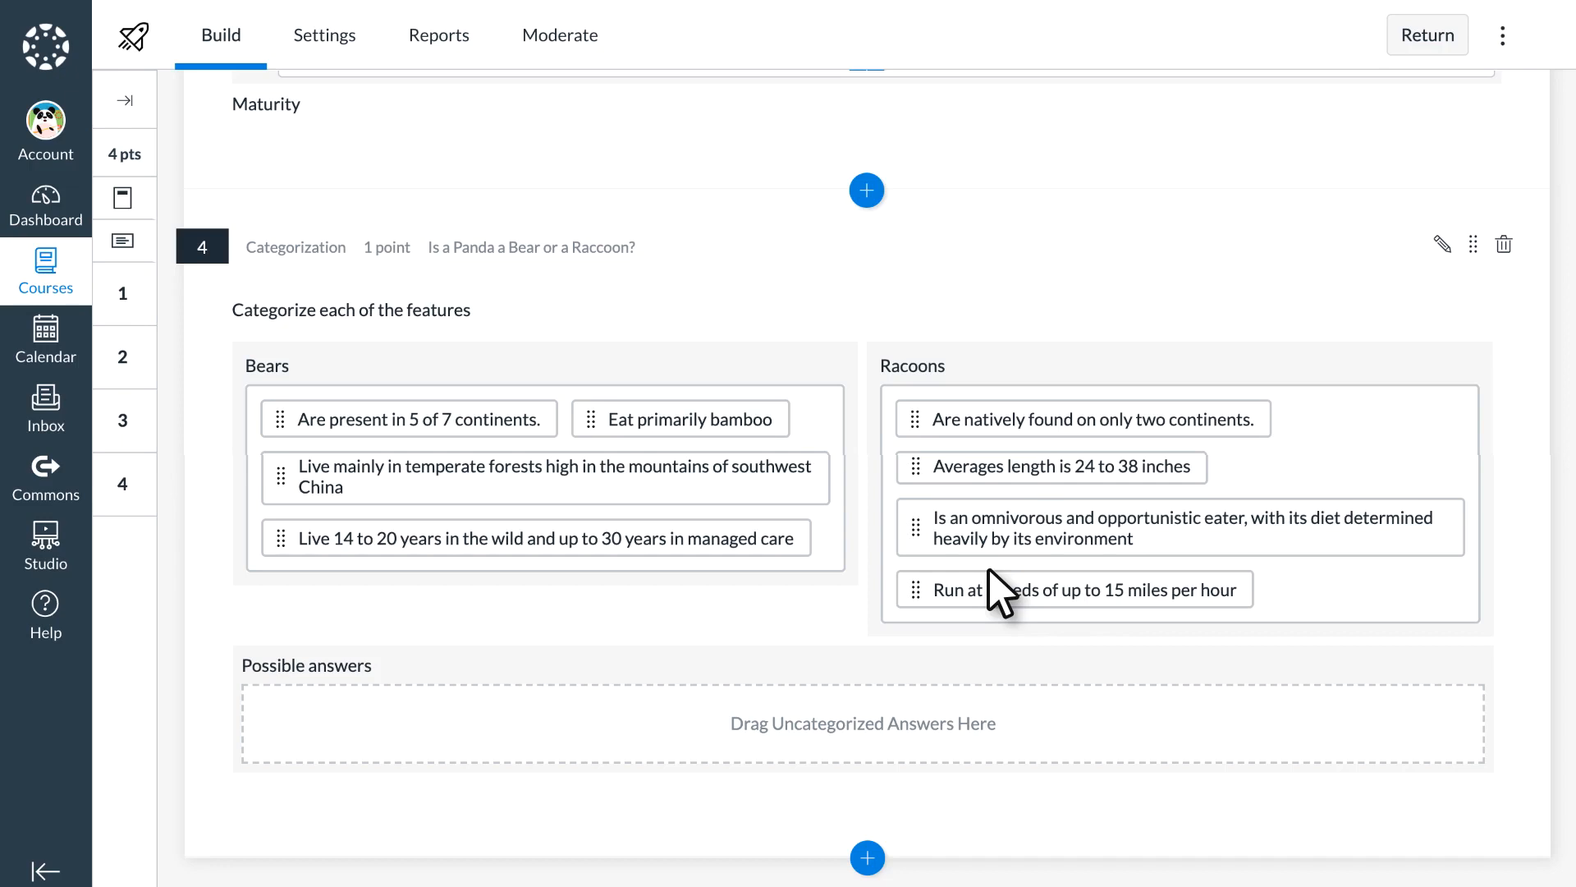
# Open and close the Help panel, then switch to the quiz Settings page
pyautogui.click(45, 614)
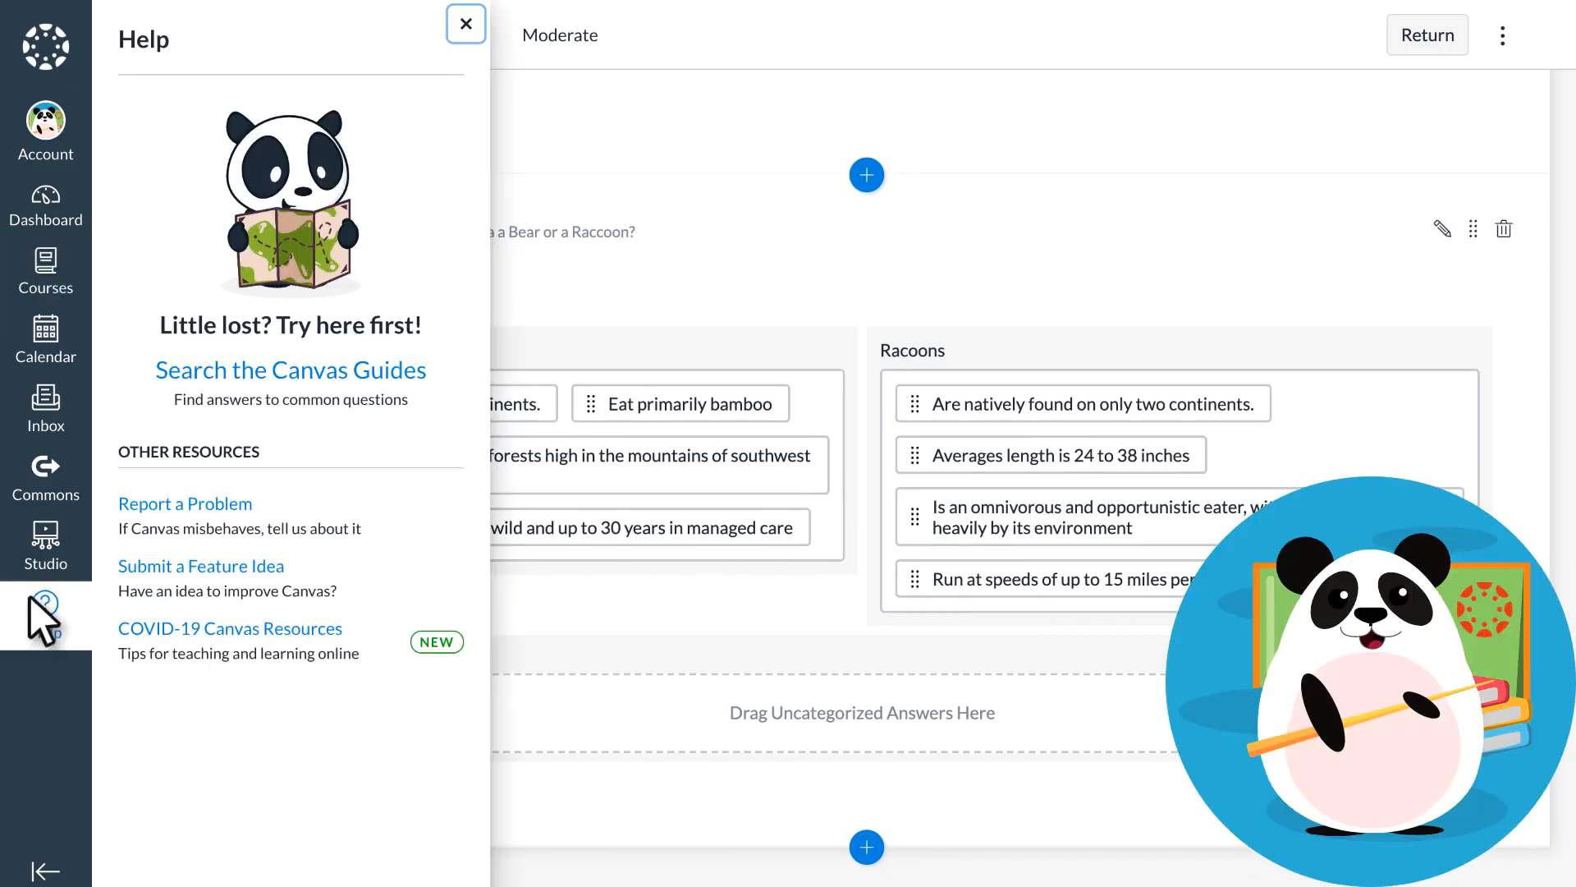
pyautogui.click(291, 370)
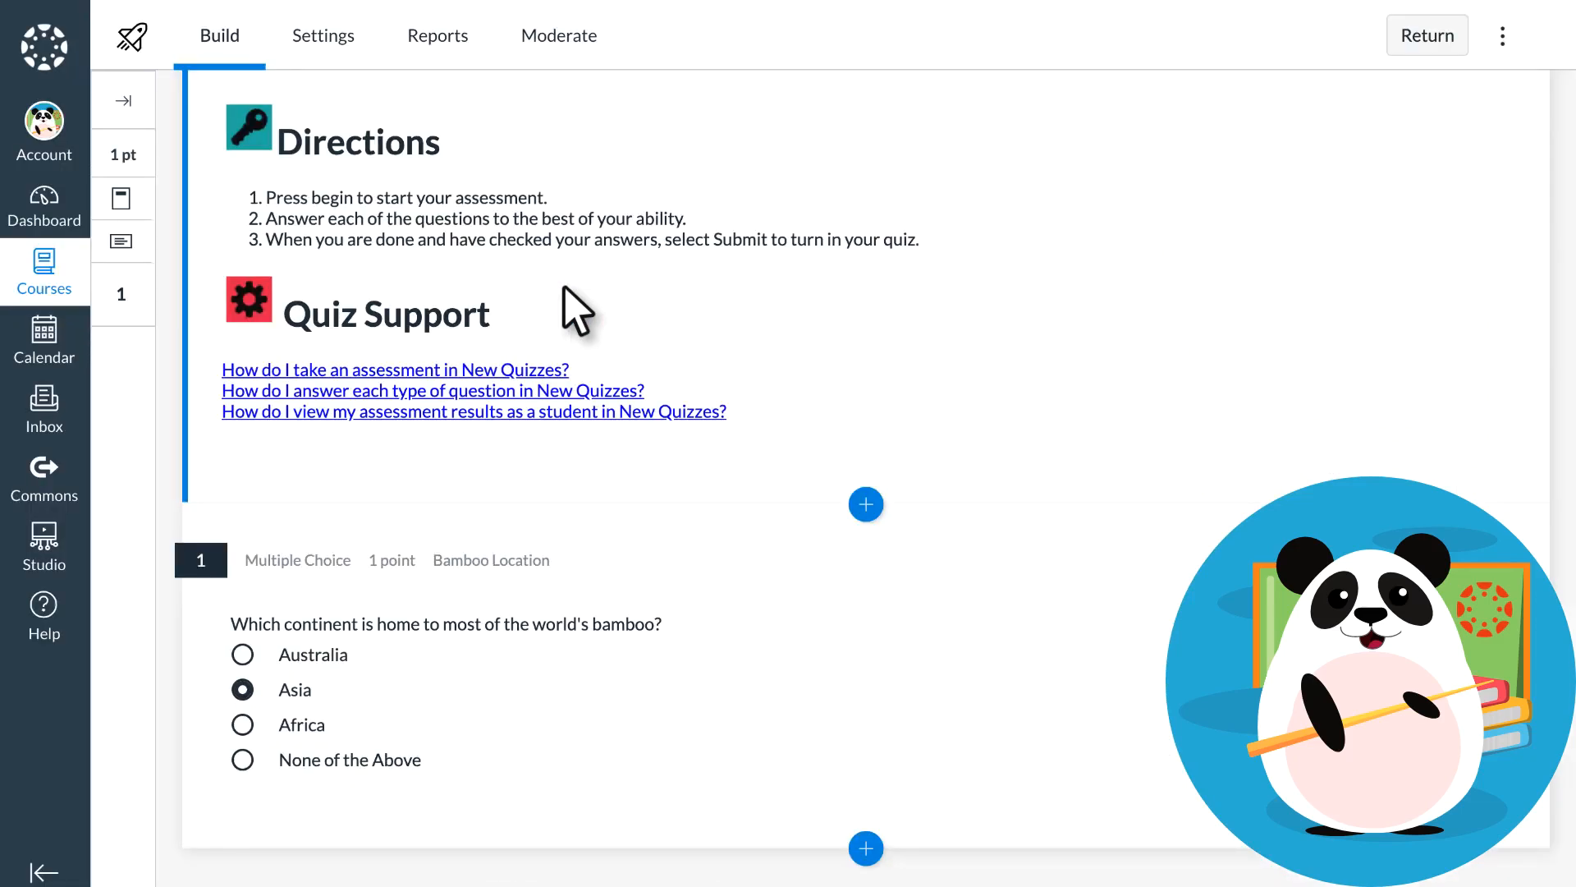
pyautogui.moveTo(485, 206)
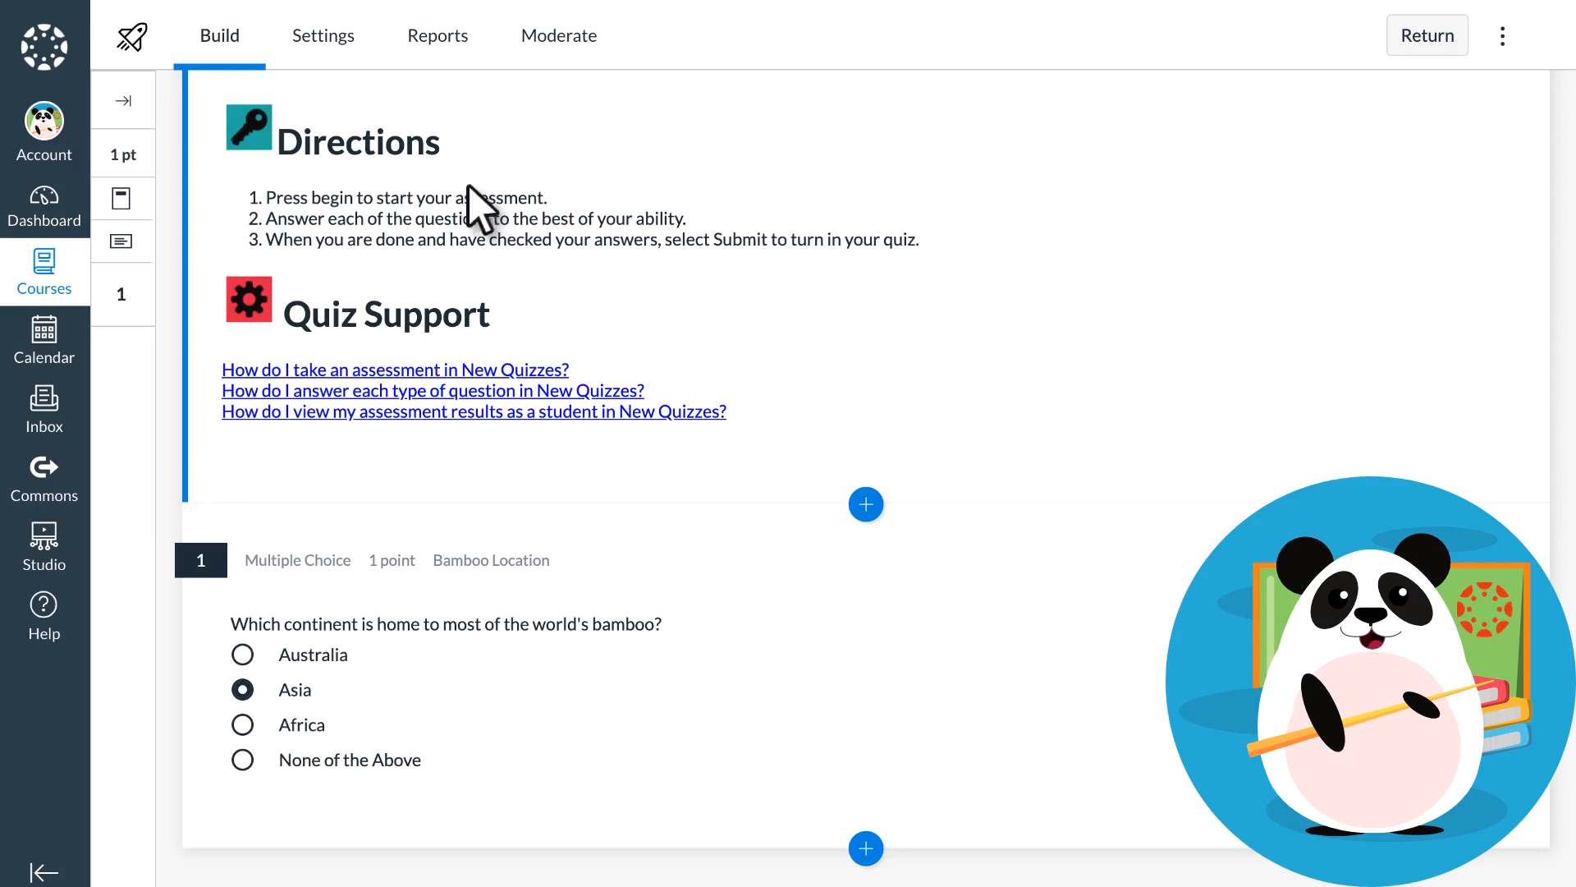
pyautogui.click(324, 36)
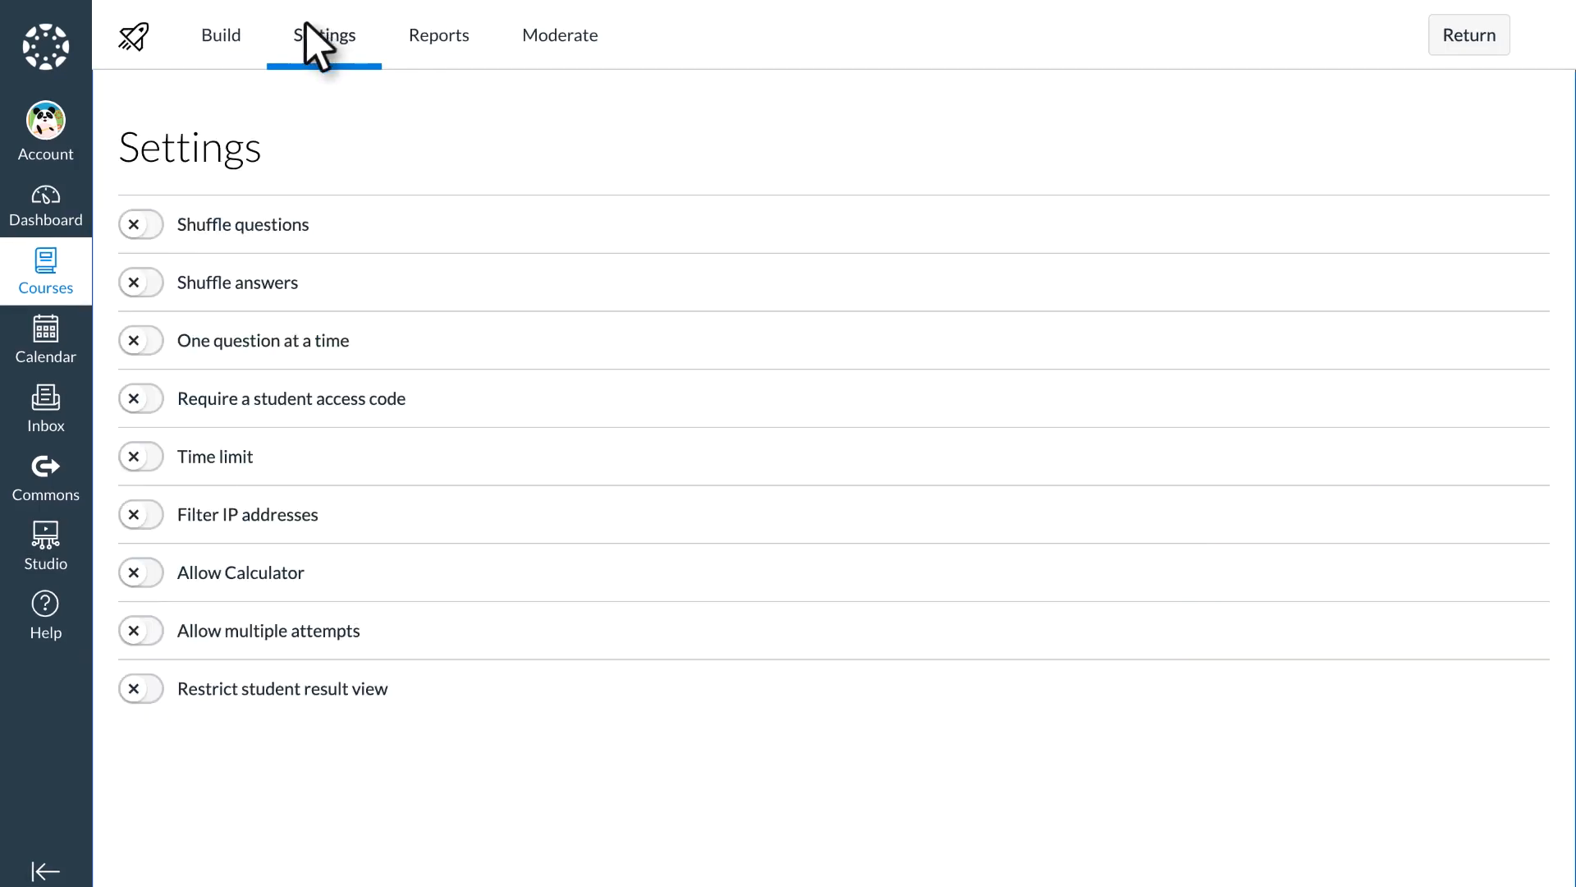
# Enable shuffled answers and questions and unlimited highest-score attempts, then view Moderate
pyautogui.click(140, 283)
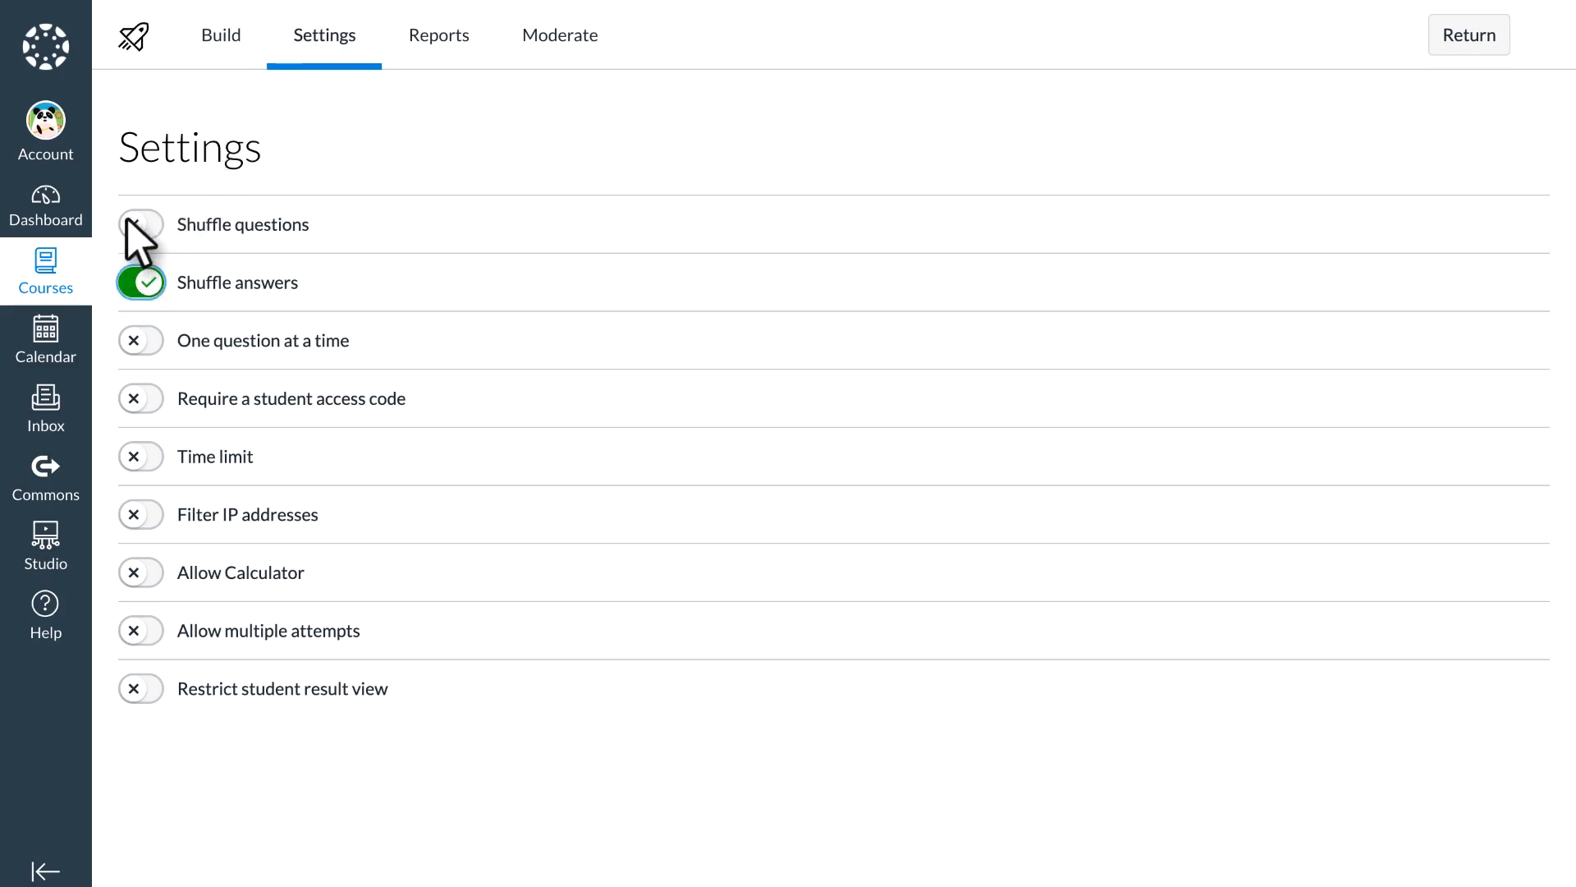
pyautogui.click(140, 224)
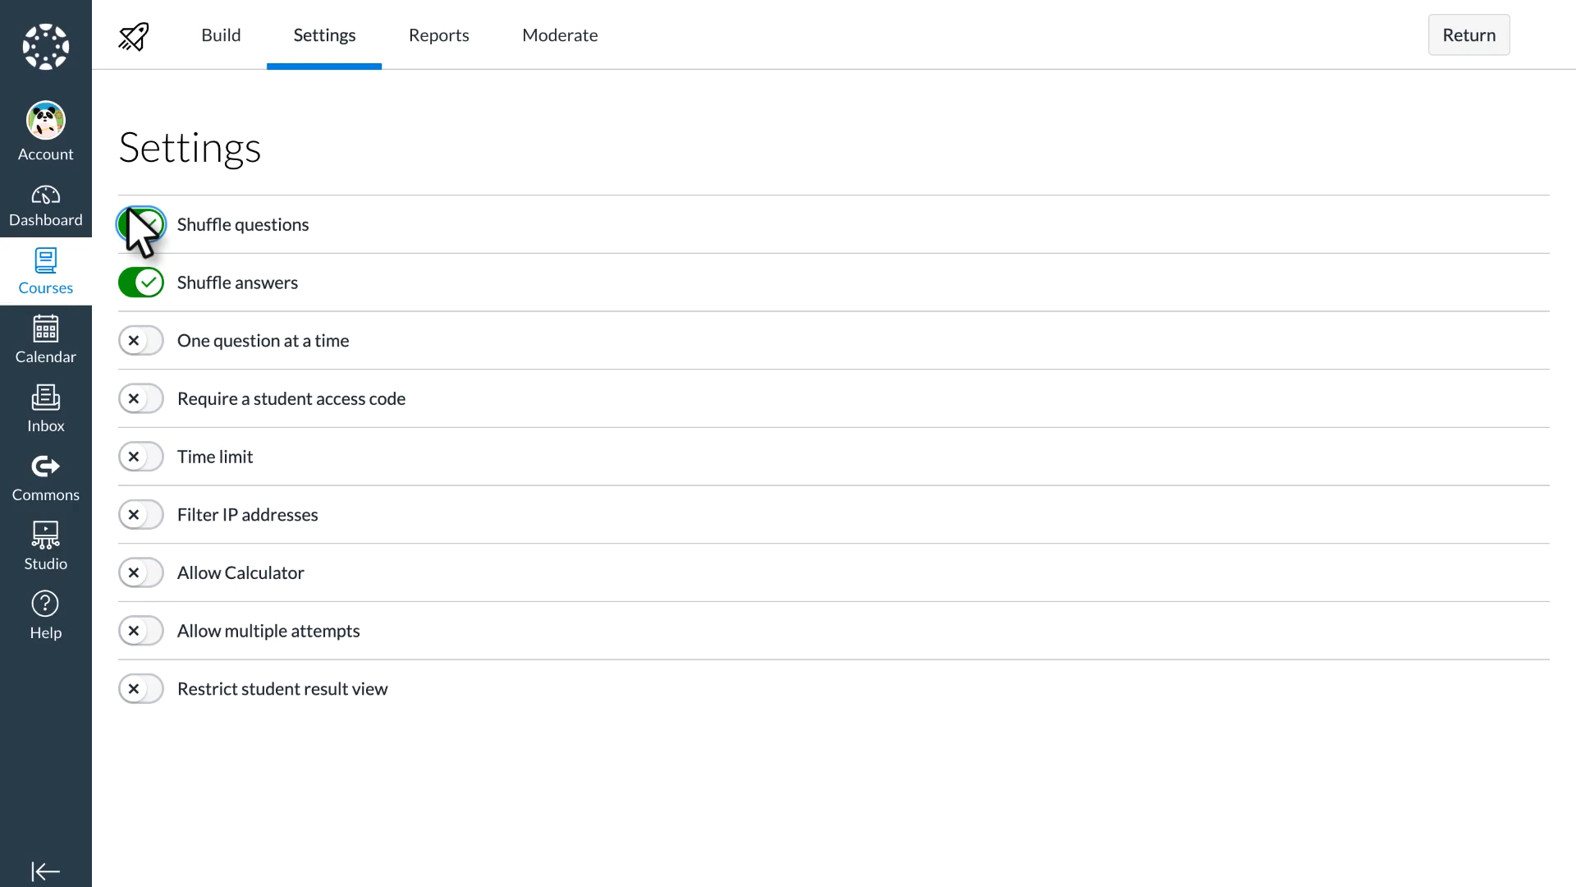
pyautogui.click(141, 630)
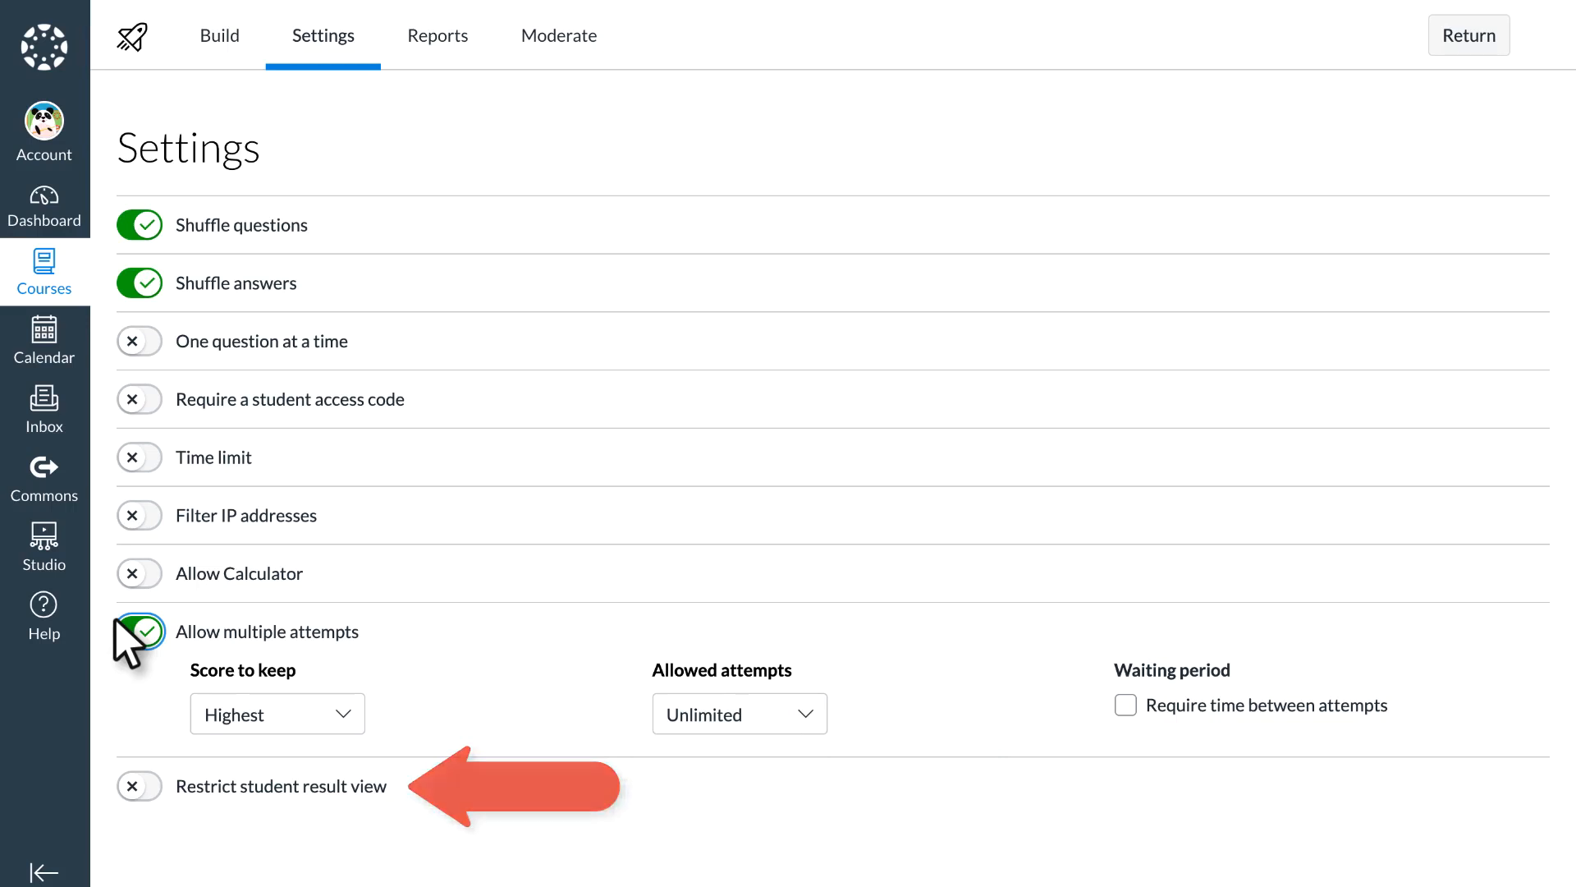
pyautogui.click(559, 36)
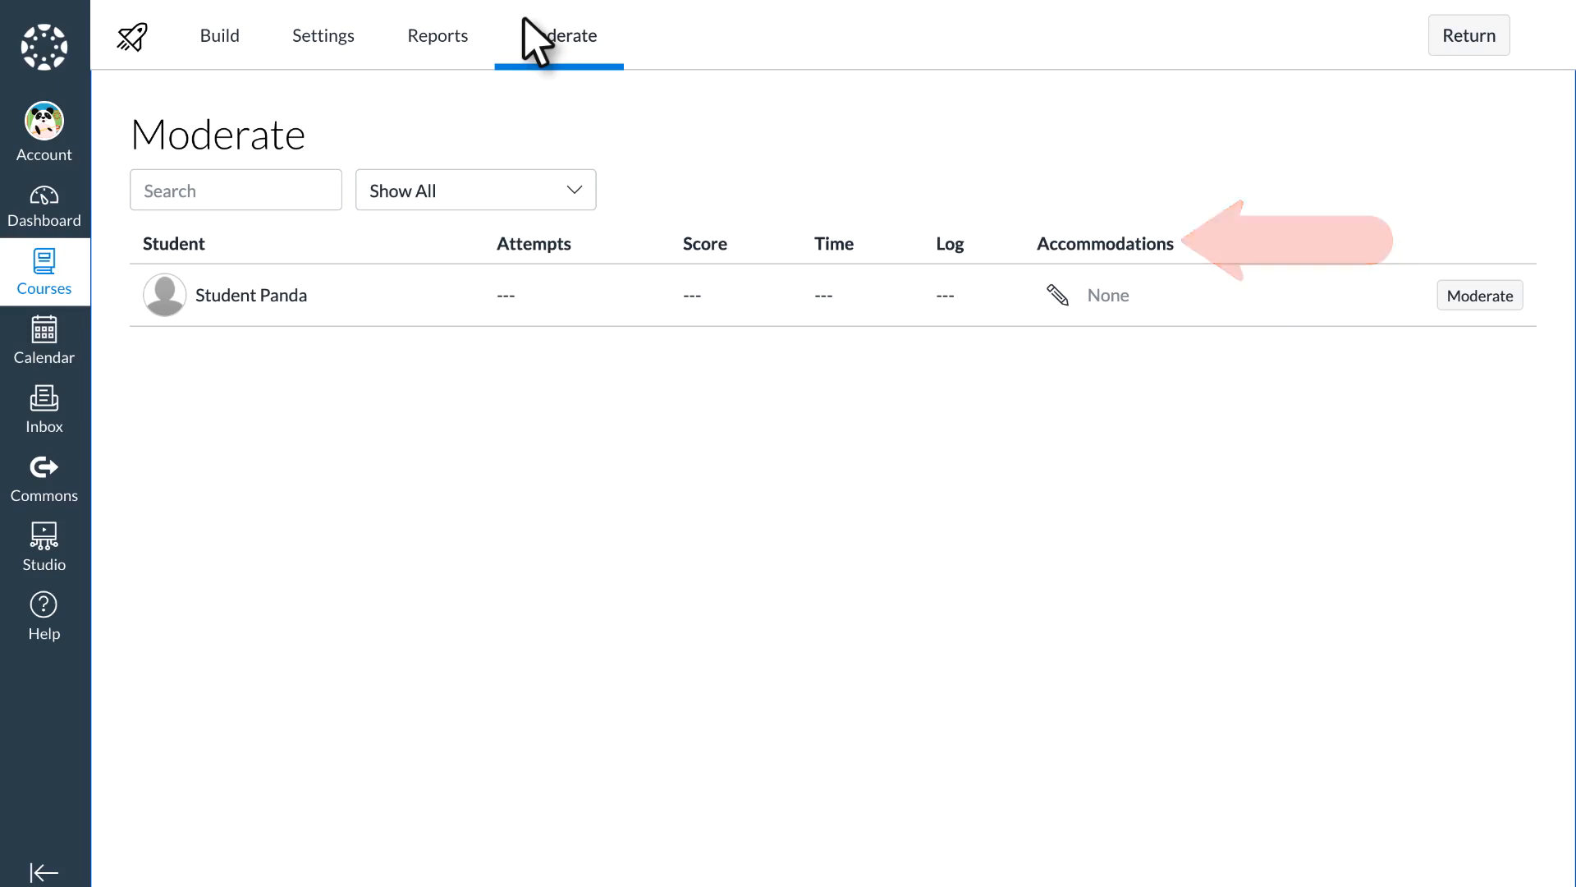
# Switch back to Build, then exit to the course Assignments list
pyautogui.click(219, 35)
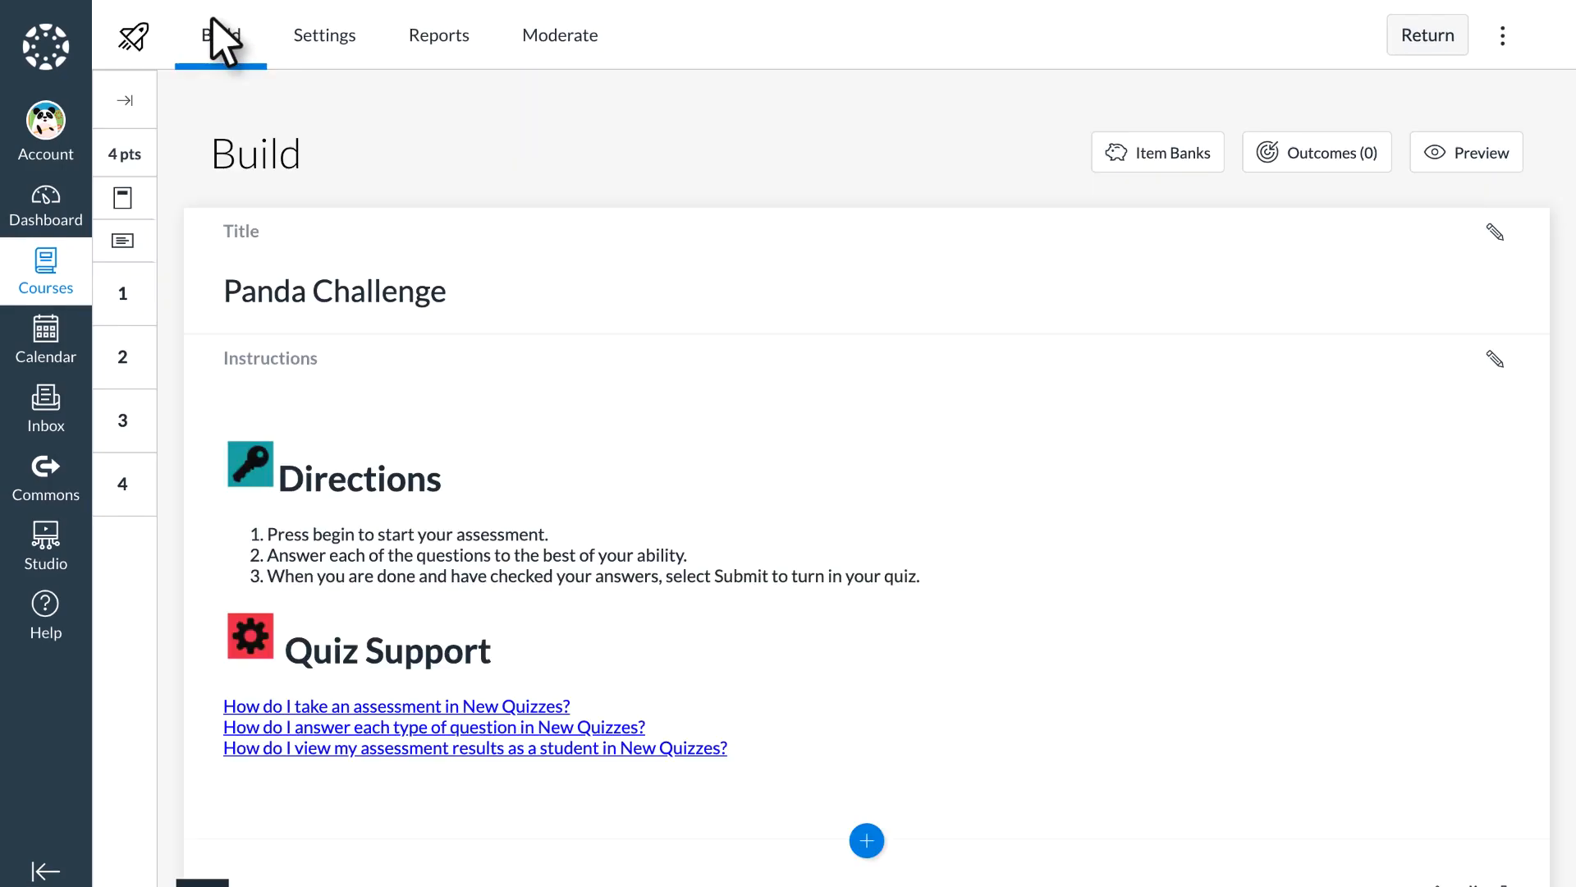
pyautogui.moveTo(935, 111)
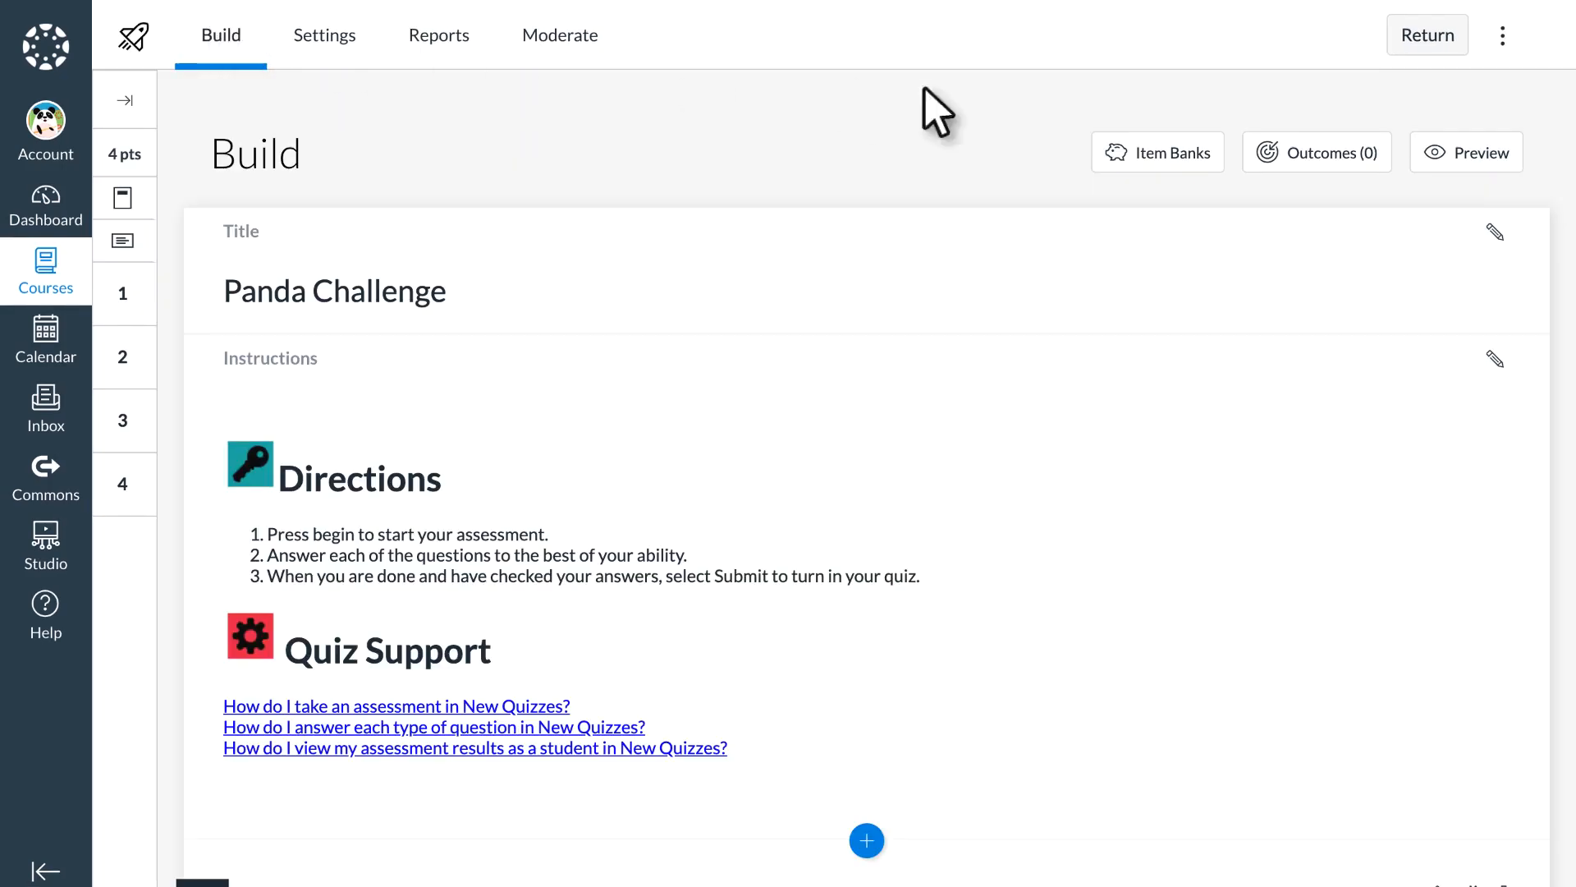
pyautogui.click(1468, 152)
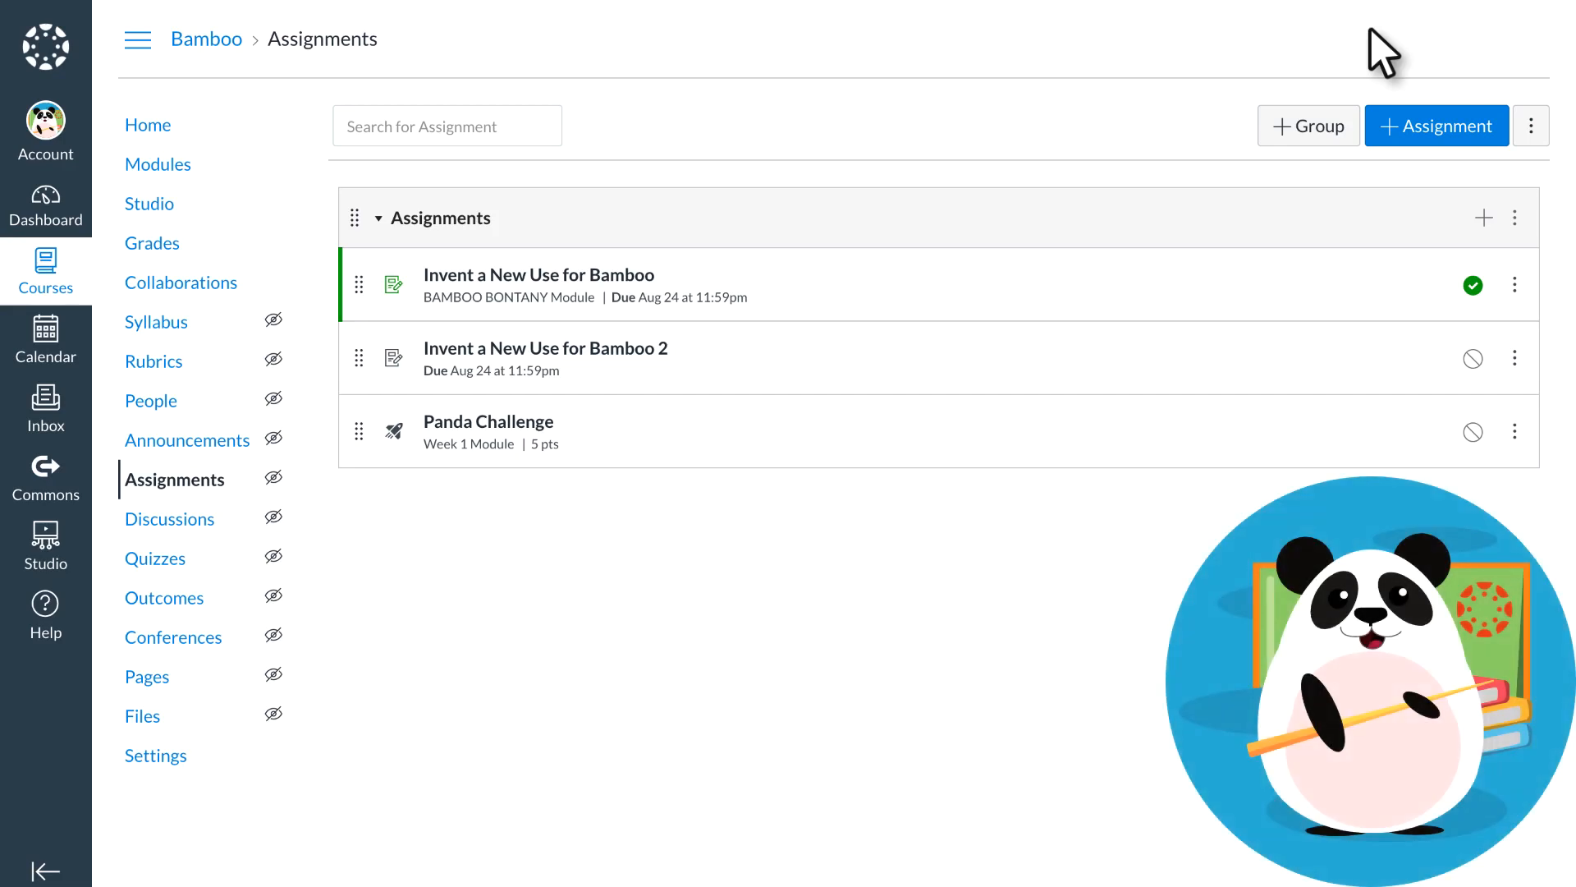
pyautogui.moveTo(1340, 52)
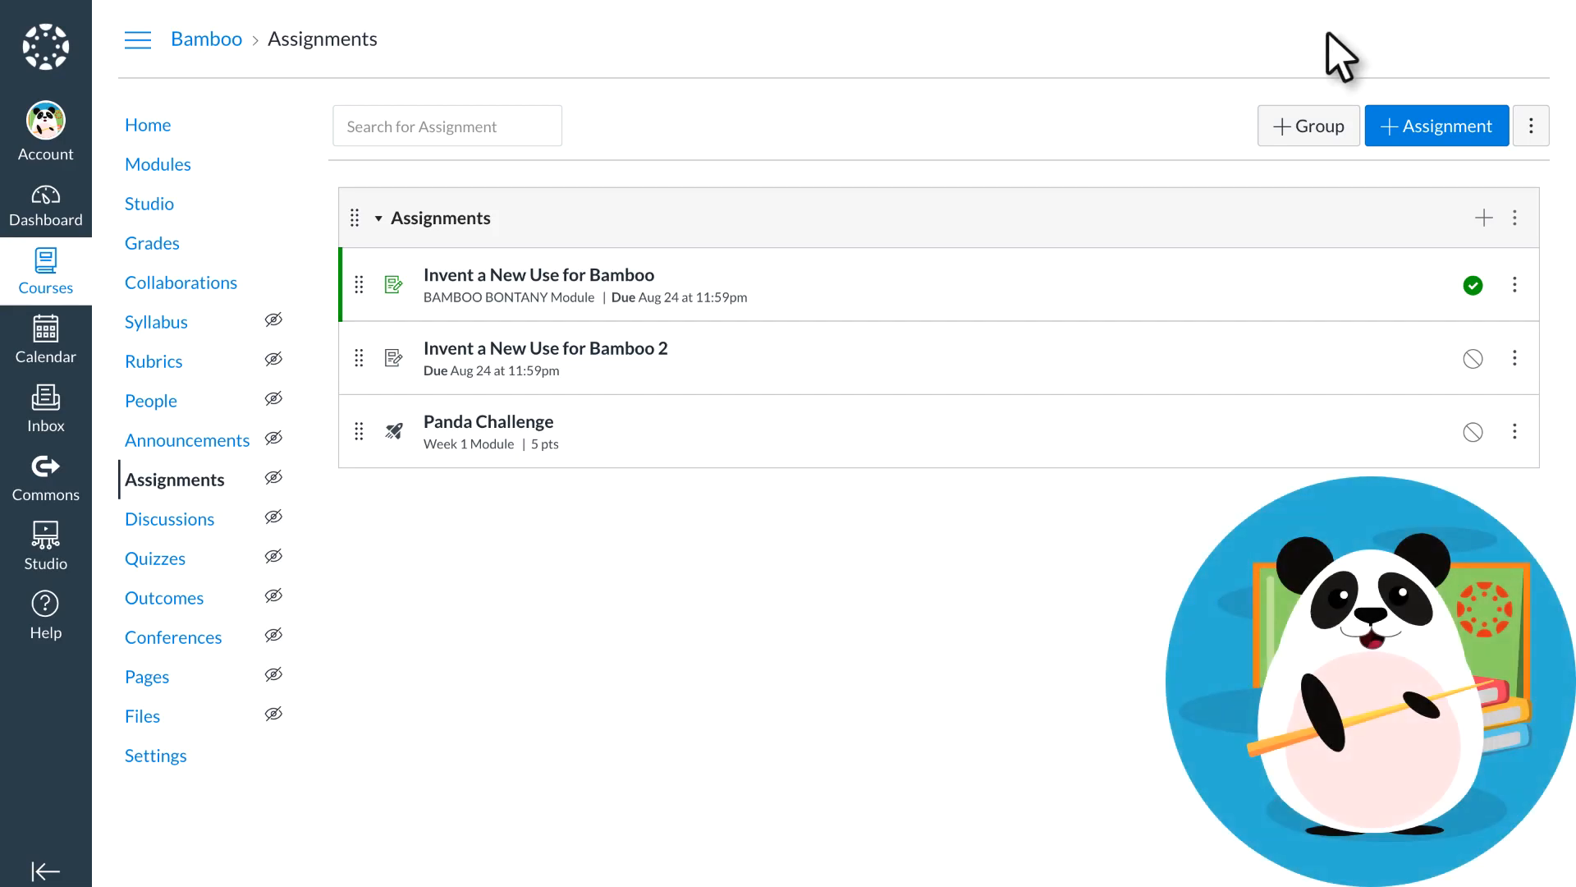
# View the course Modules to confirm Panda Challenge sits under Week 1
pyautogui.click(158, 164)
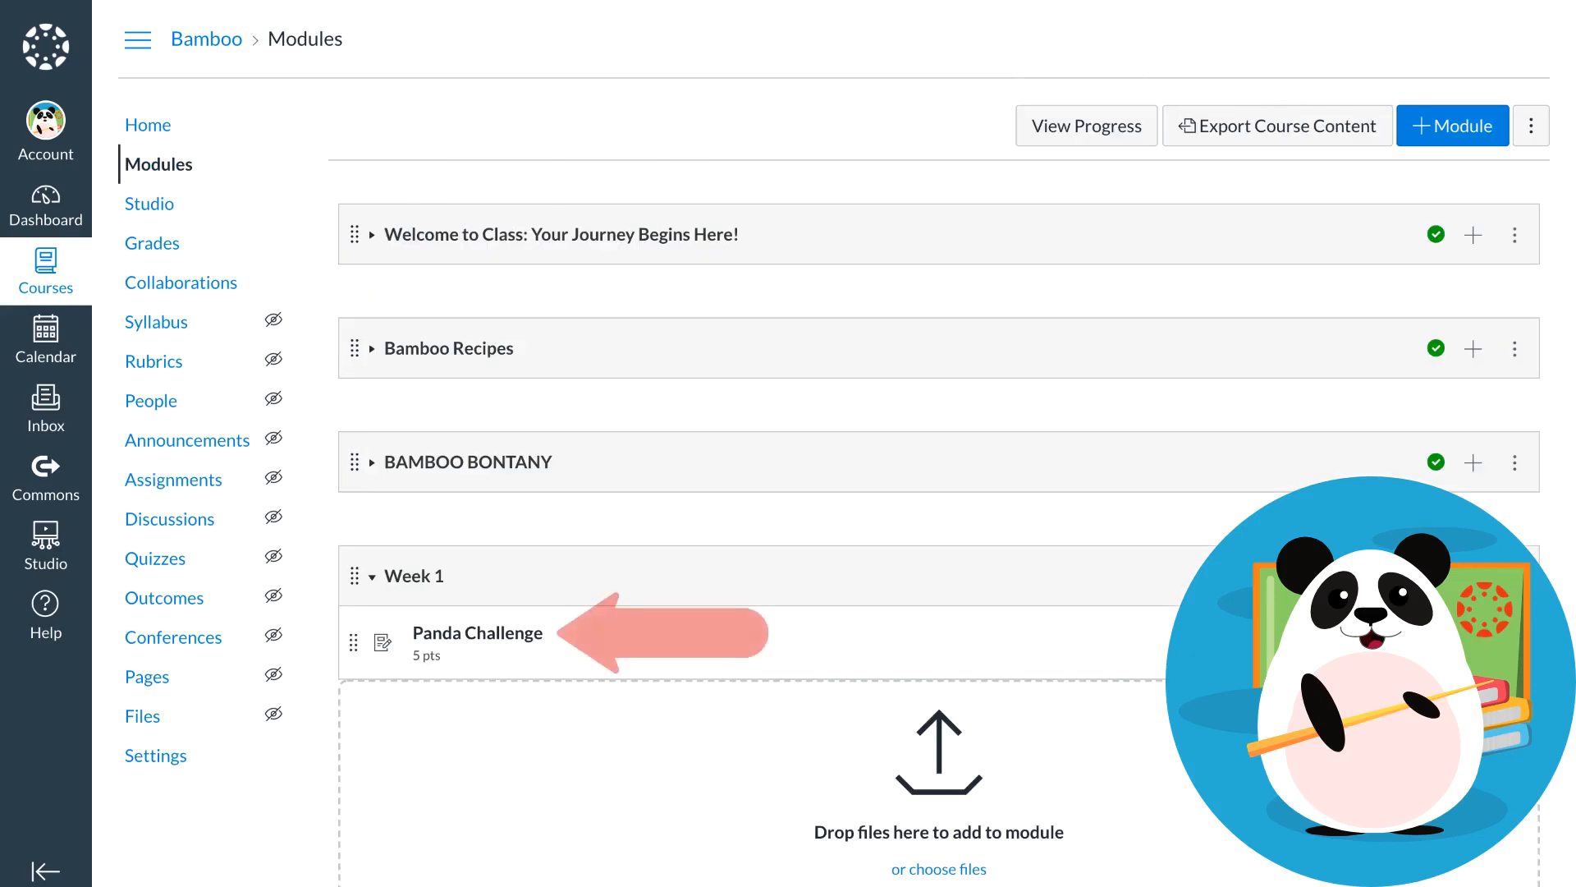